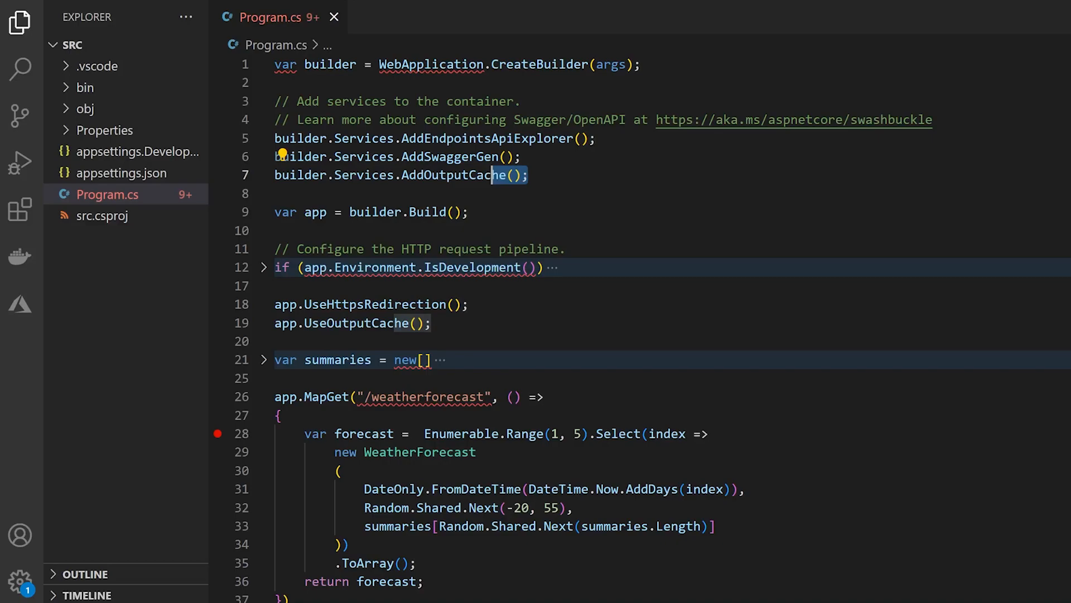
- Highlight the output caching registration, middleware and CacheOutput expiry lines in Program.cs
triple_click(400, 175)
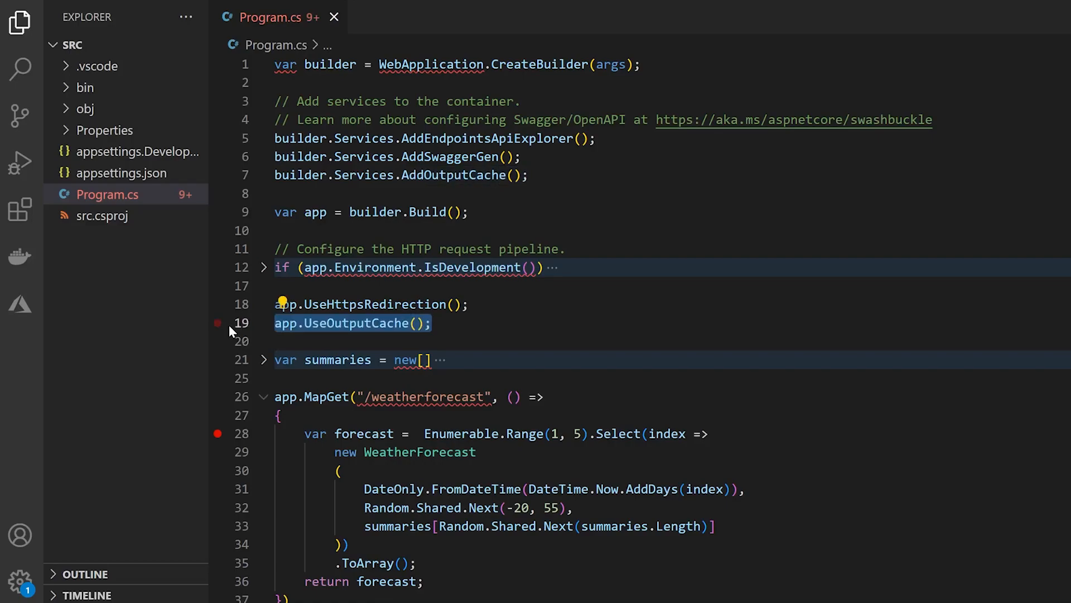
left_click(217, 323)
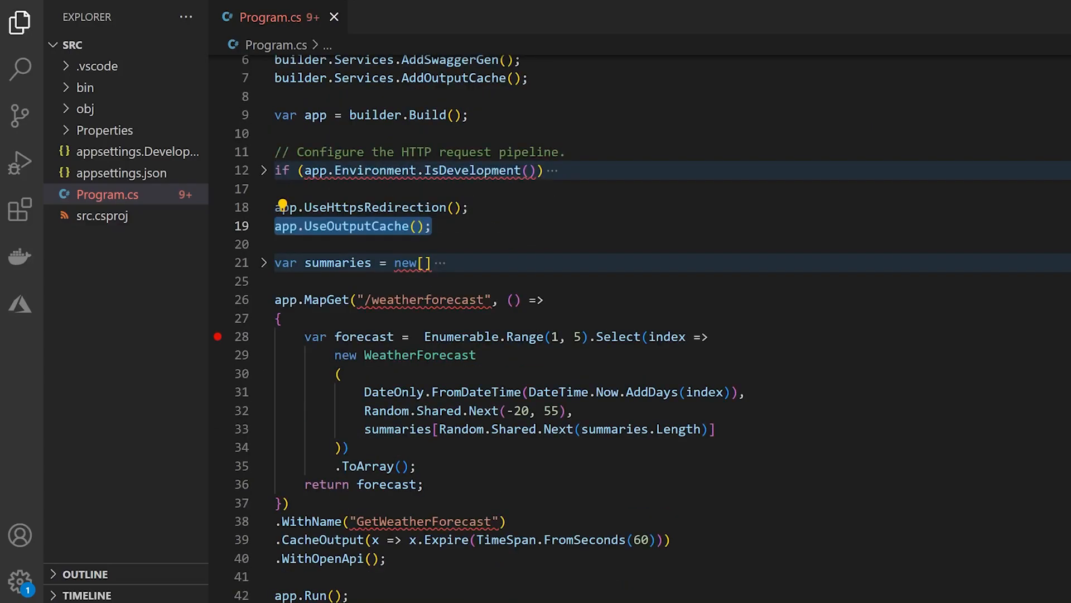
scroll("down", 3)
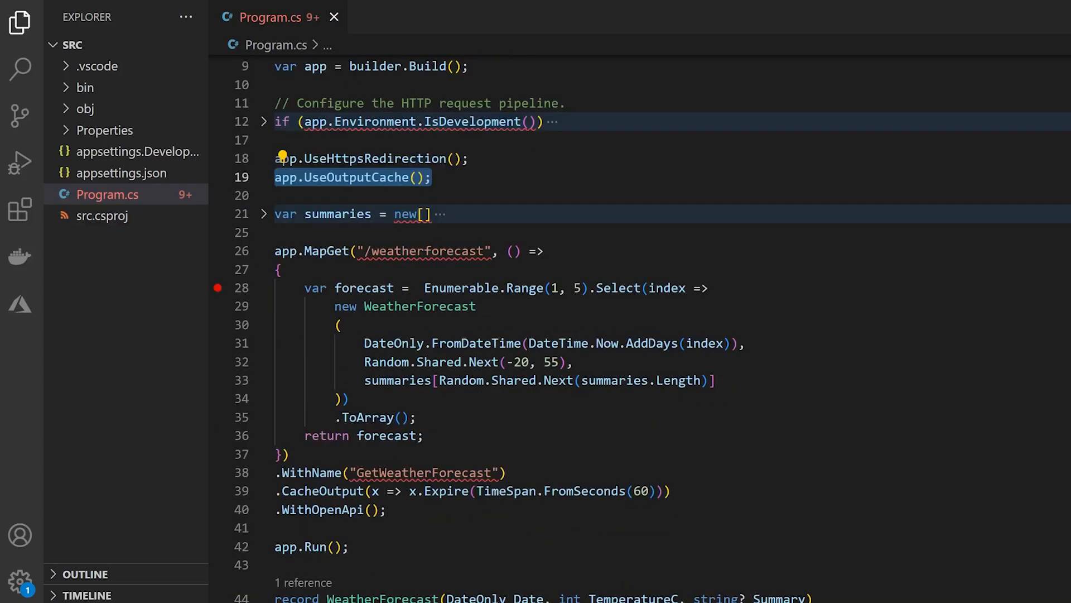
double_click(322, 491)
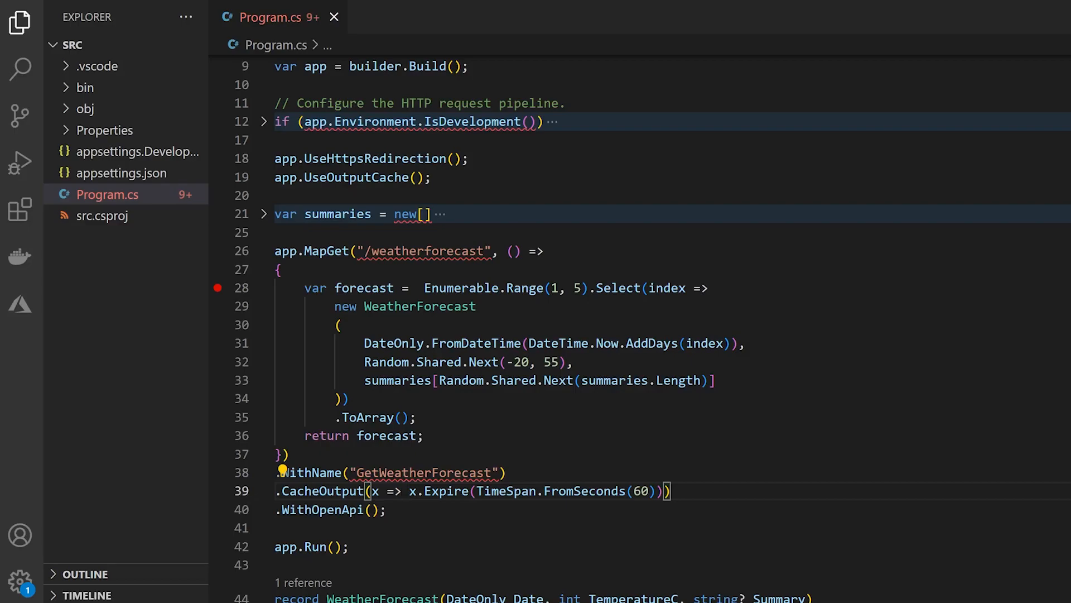
mouse_move(21, 163)
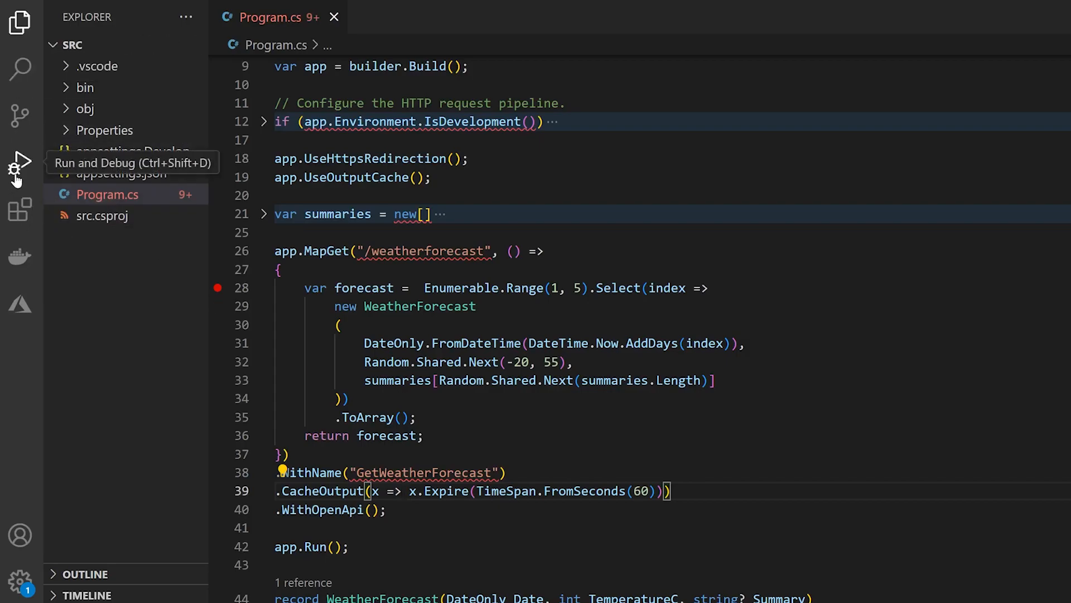
- Start the API under the debugger and send a GET /weatherforecast request from Swagger
left_click(20, 161)
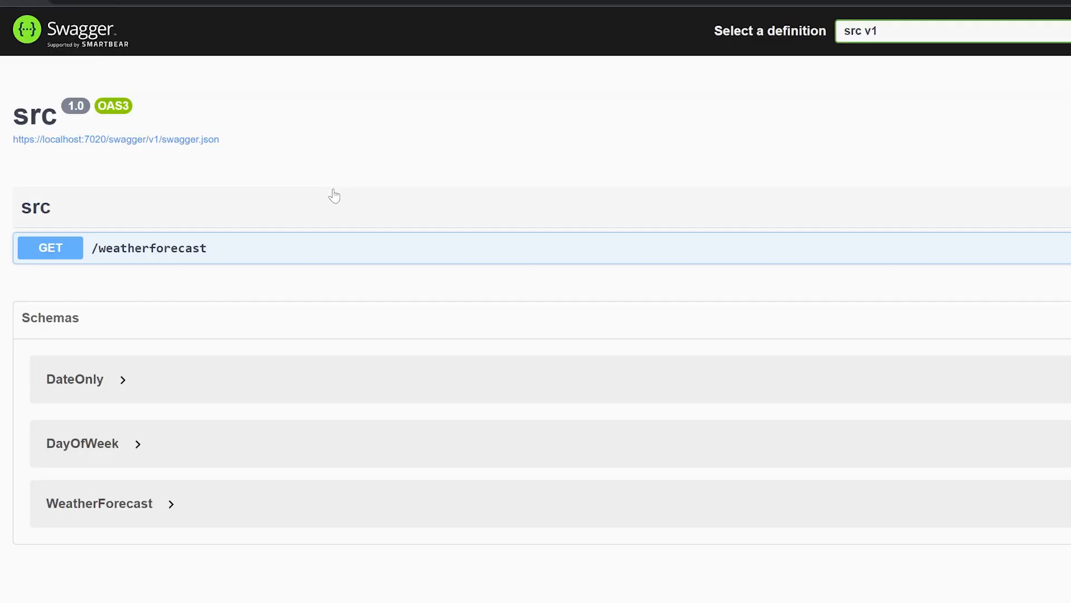
left_click(148, 247)
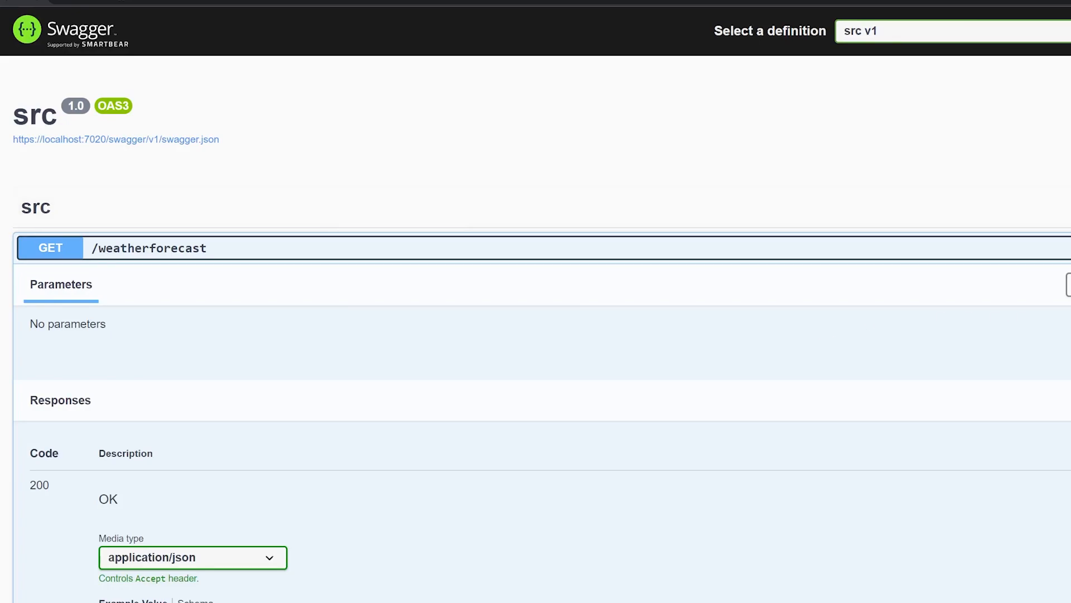
left_click(592, 378)
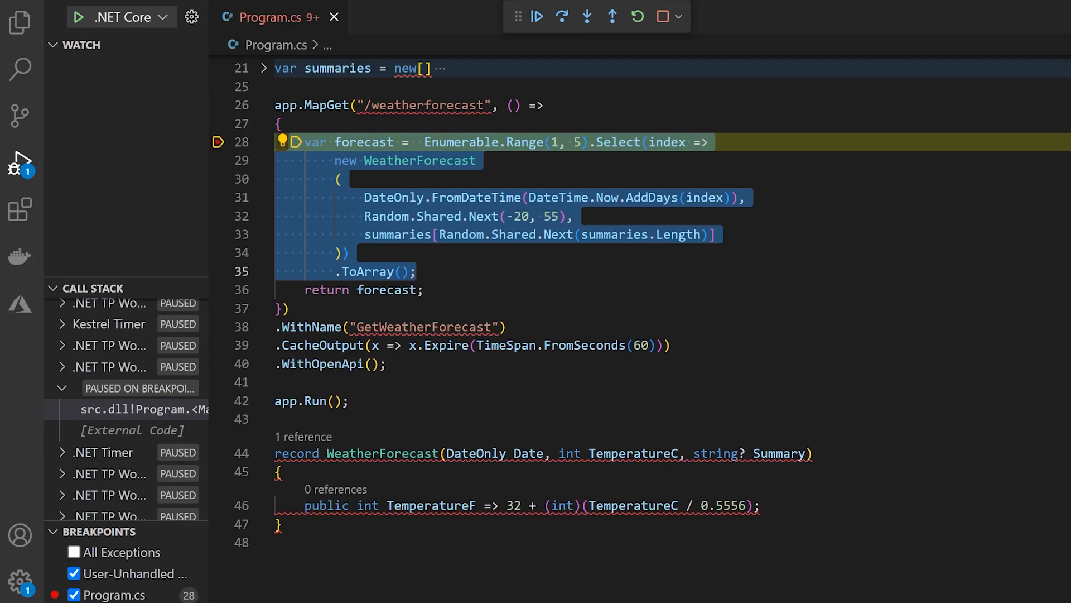
mouse_move(537, 16)
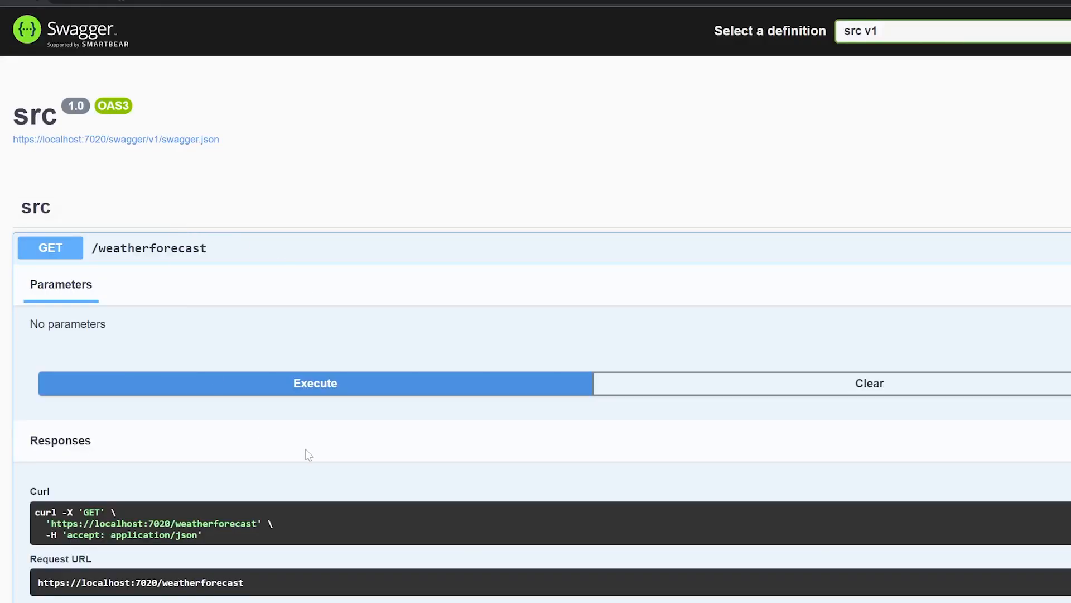
- Resume past the breakpoint and re-execute the request to see the 200 forecast JSON
left_click(315, 383)
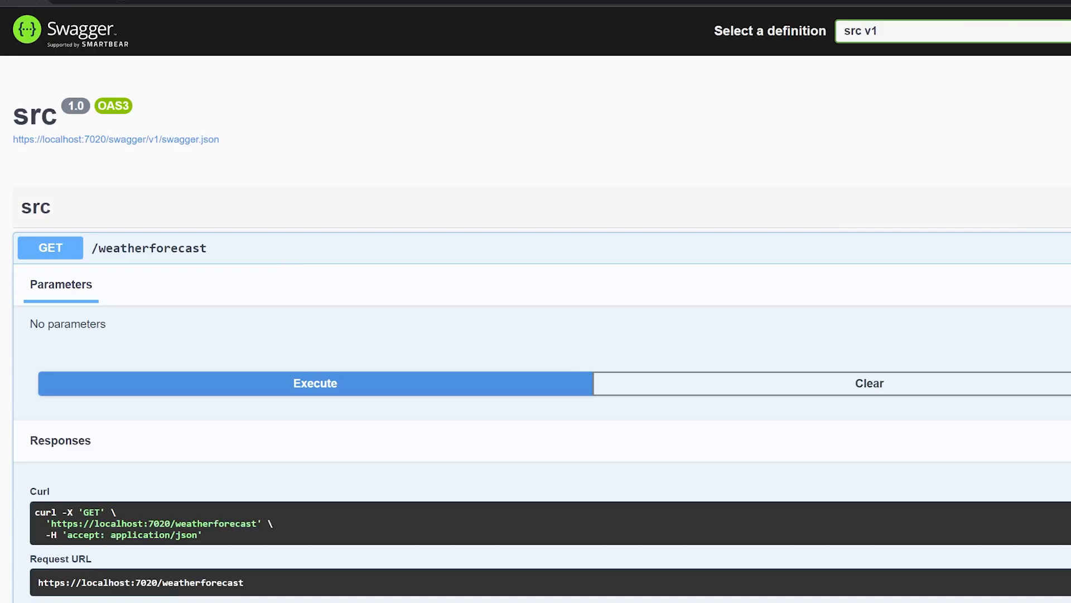
left_click(314, 382)
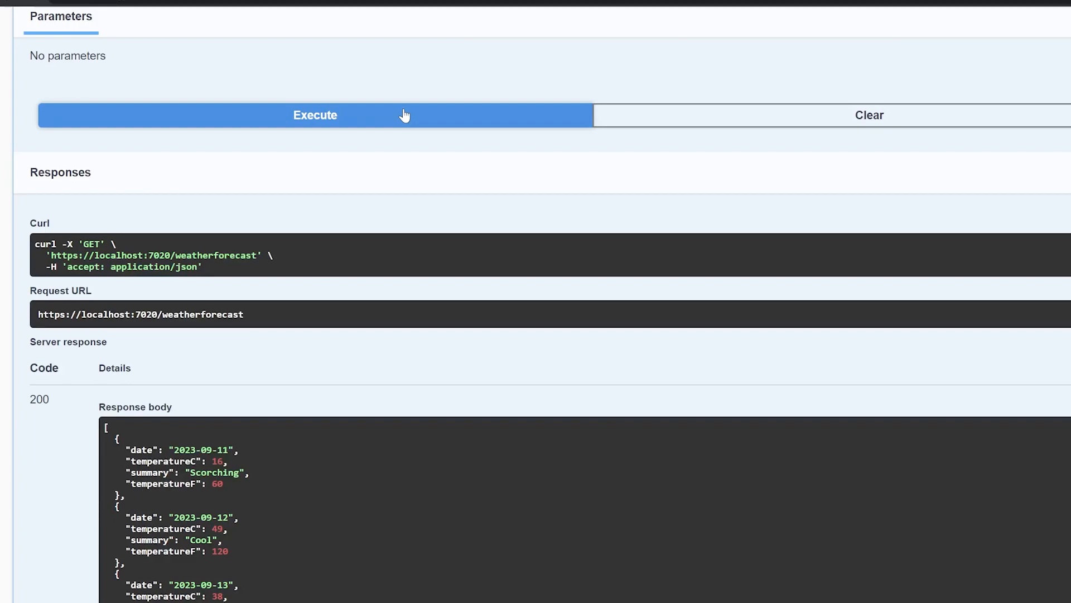
mouse_move(377, 369)
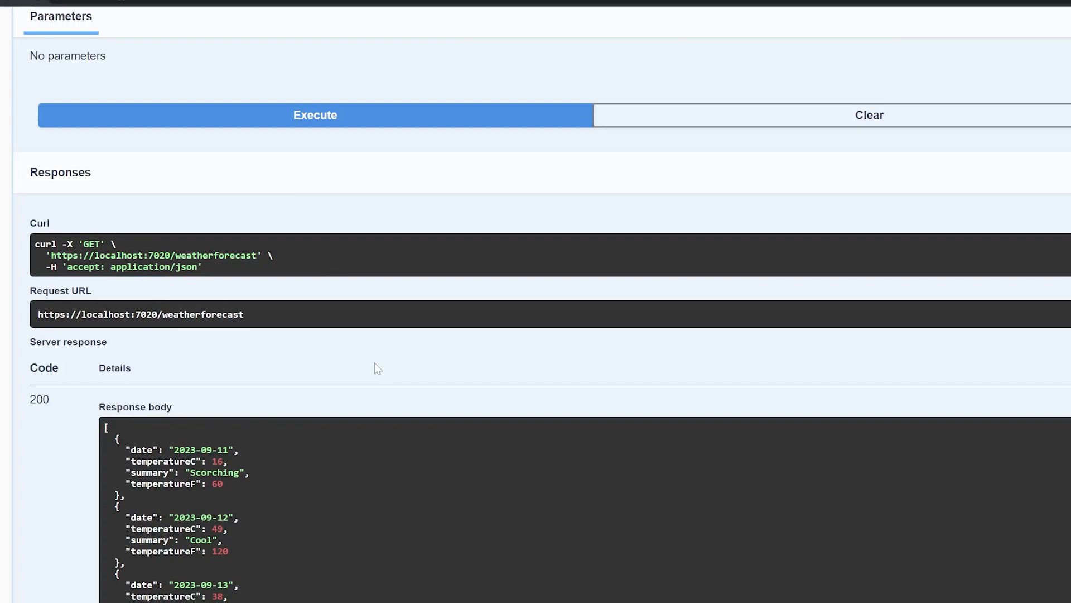
mouse_move(365, 370)
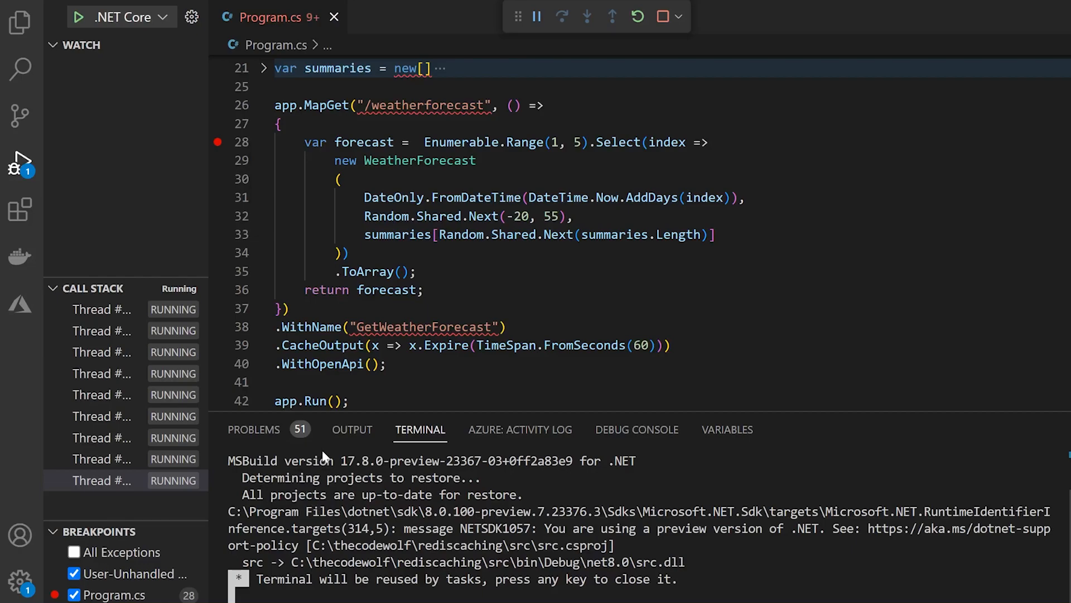
mouse_move(322, 456)
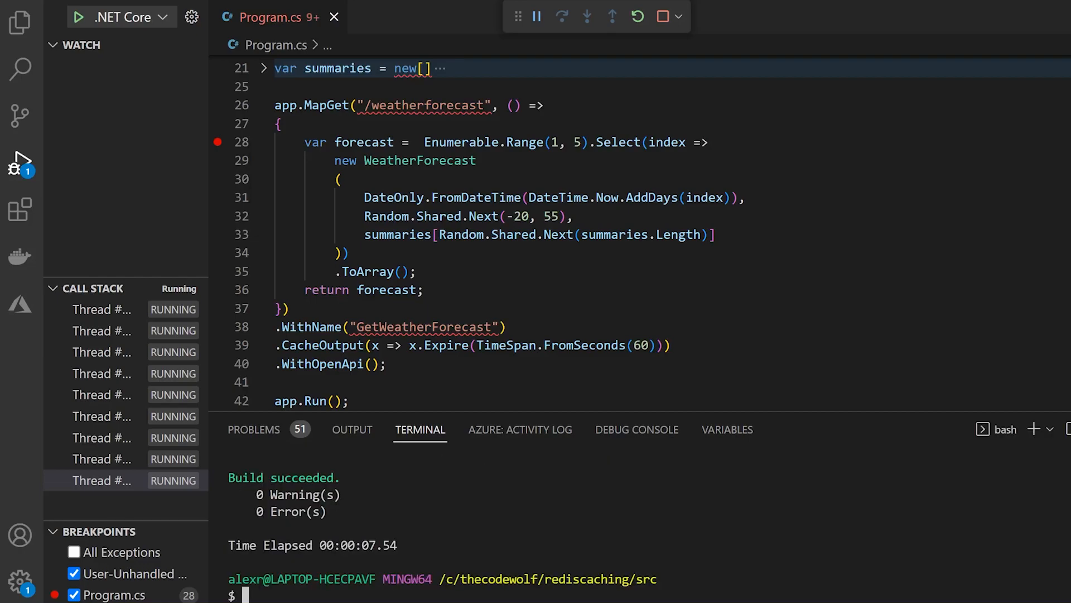
- Run dotnet add package Microsoft.Extensions.Caching.StackExchangeRedis --prerelease in the terminal
type("dto")
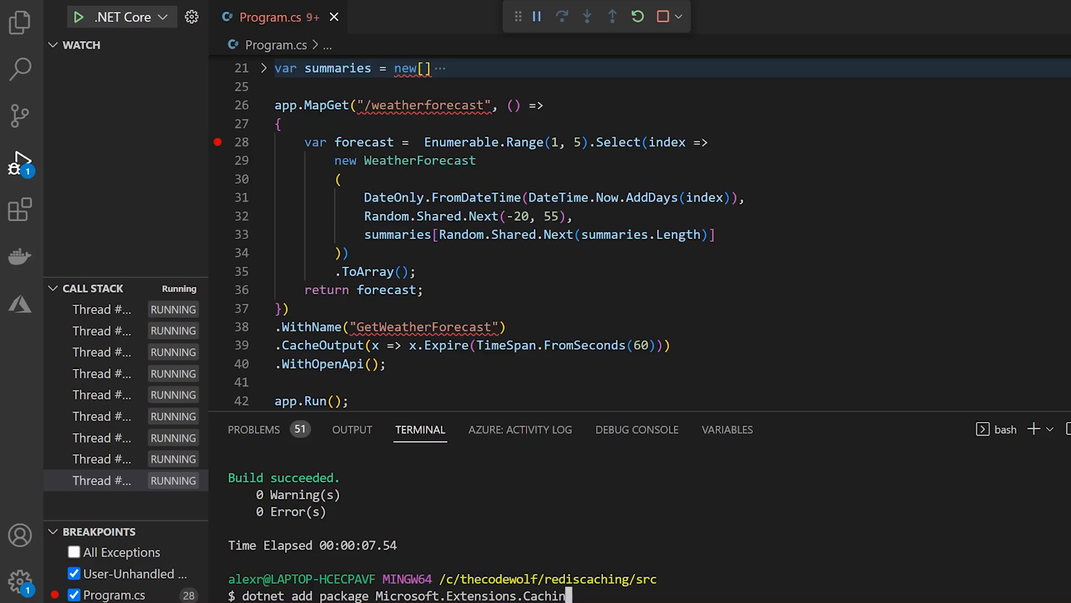
type(".StackExchangeRedis --prerel")
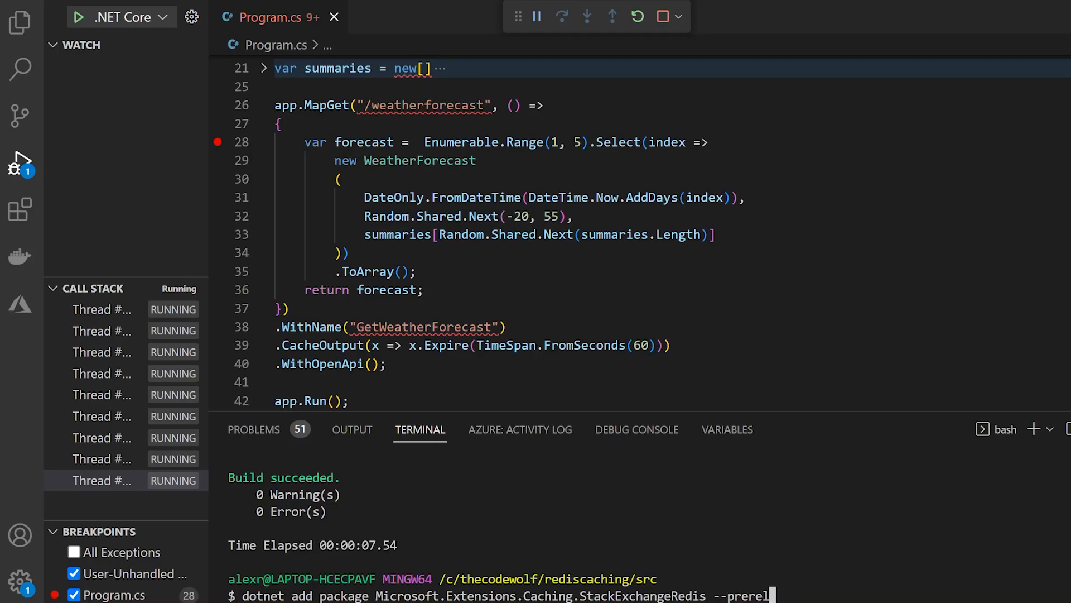
type("ease")
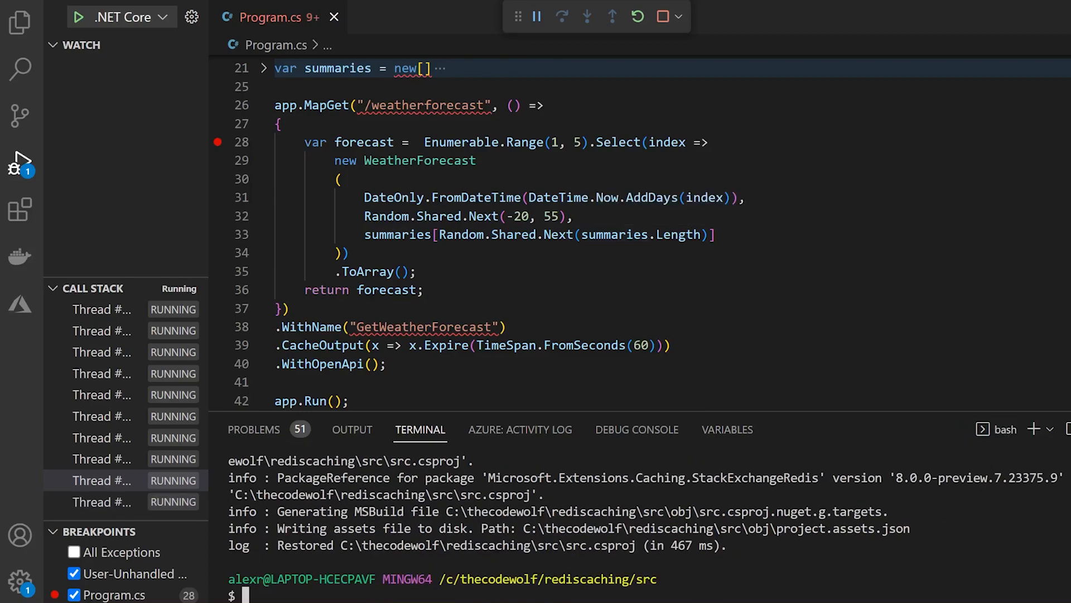
- Add an AddStackExchangeRedisOutputCache call with an options lambda below AddOutputCache
left_click(715, 234)
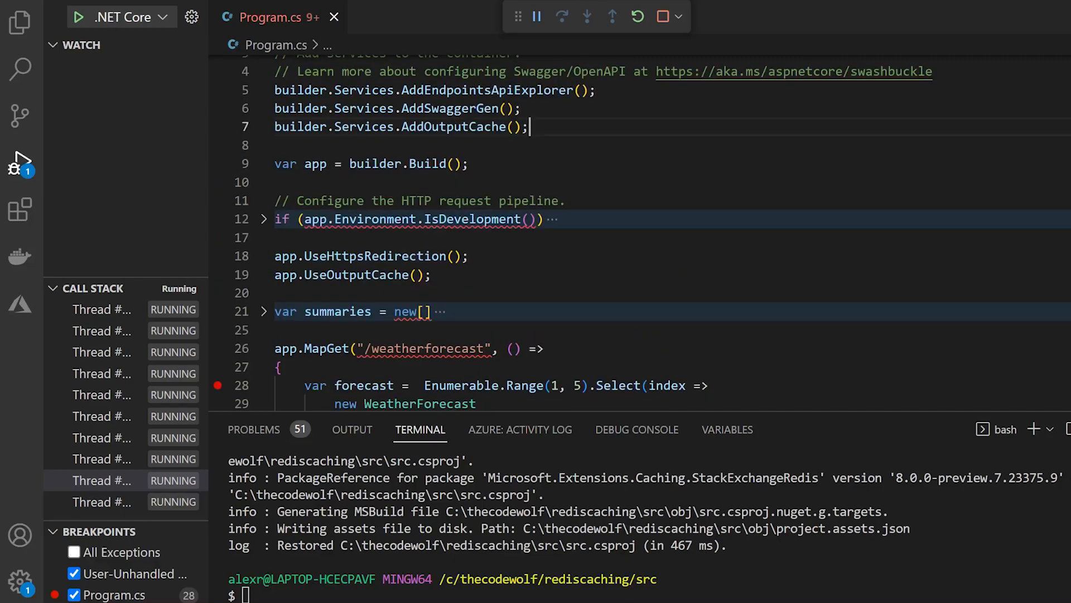
key("Enter")
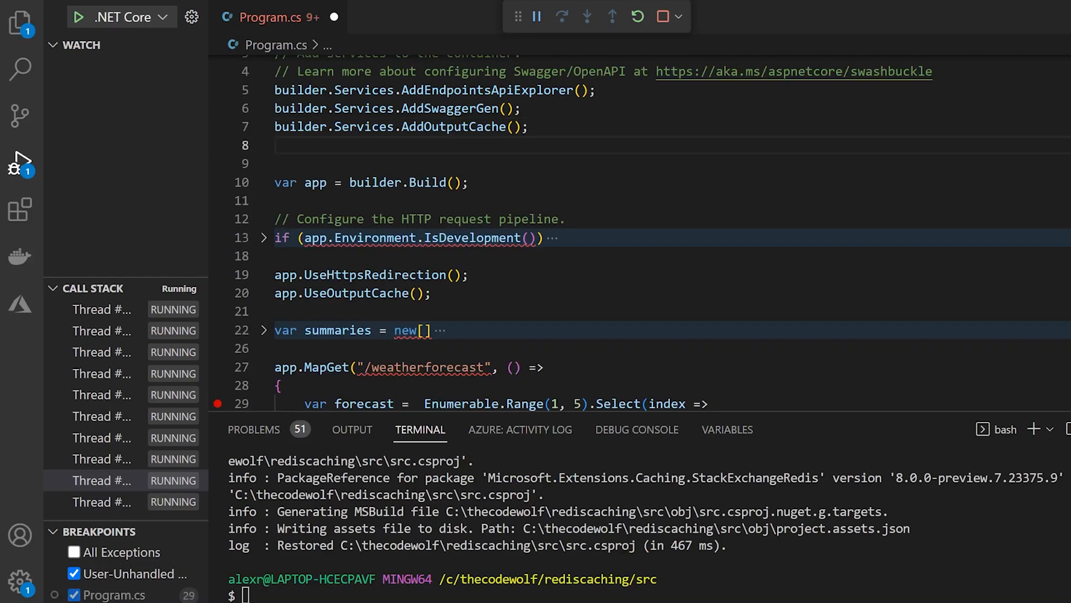
type("builder.Services.AddSt")
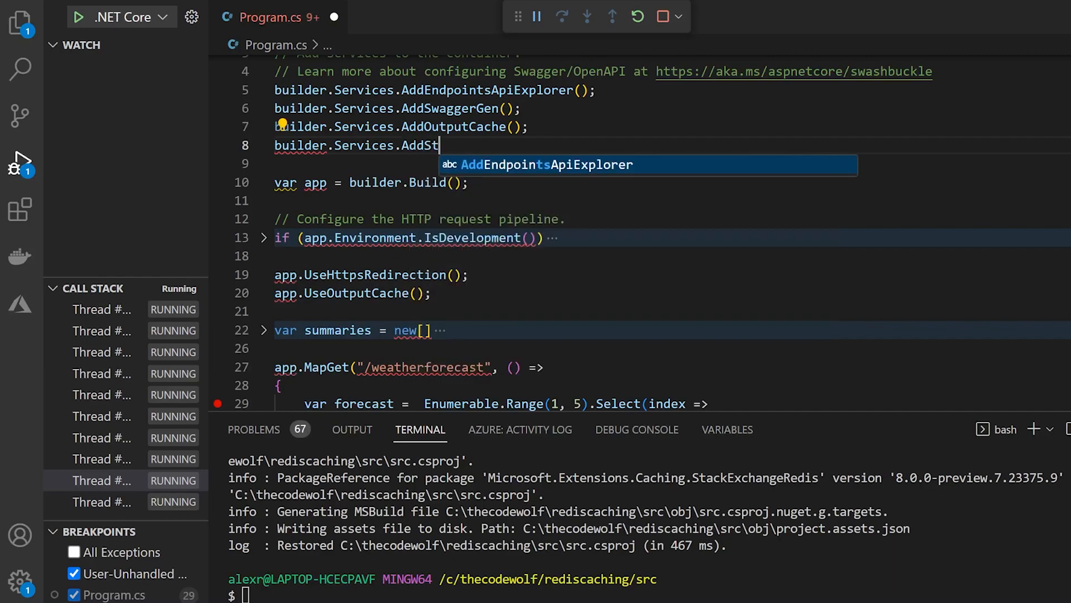
type("ackExchangeRedi")
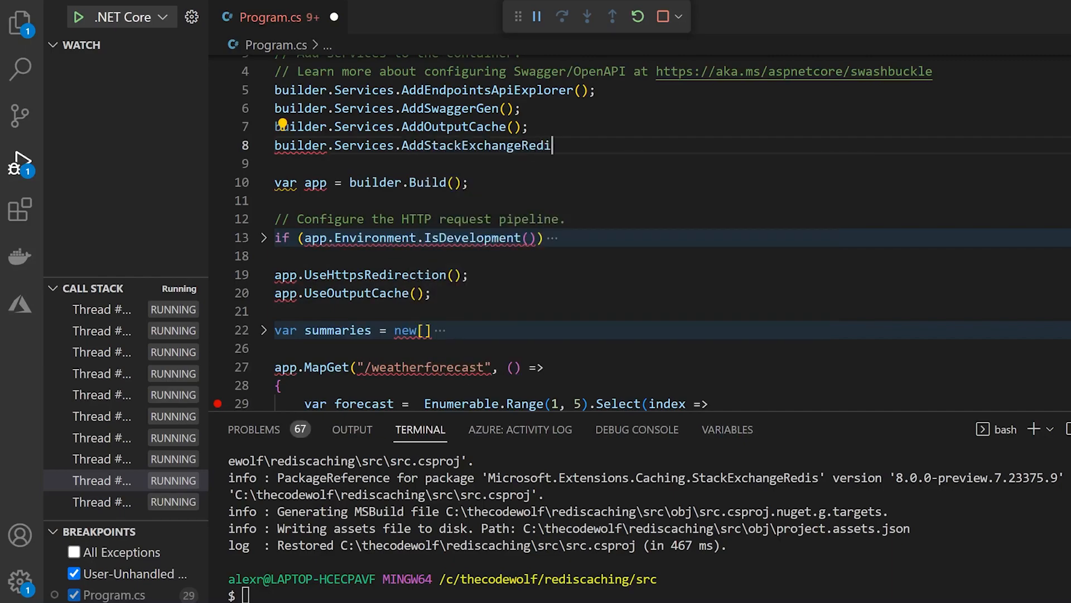
type("sOutputCache(")
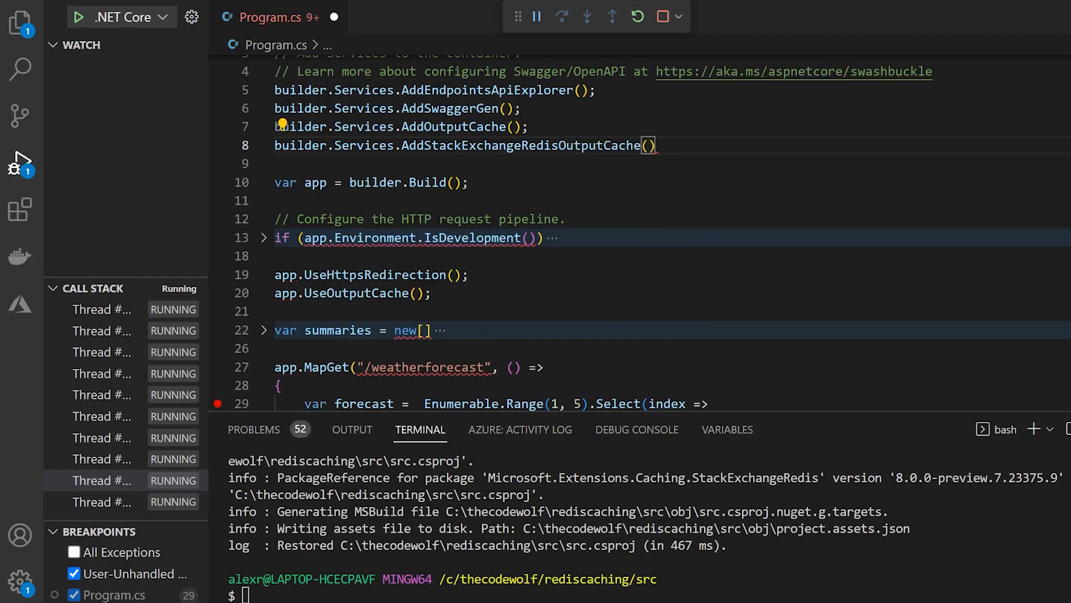
type("OptionsBuilderExtensions =")
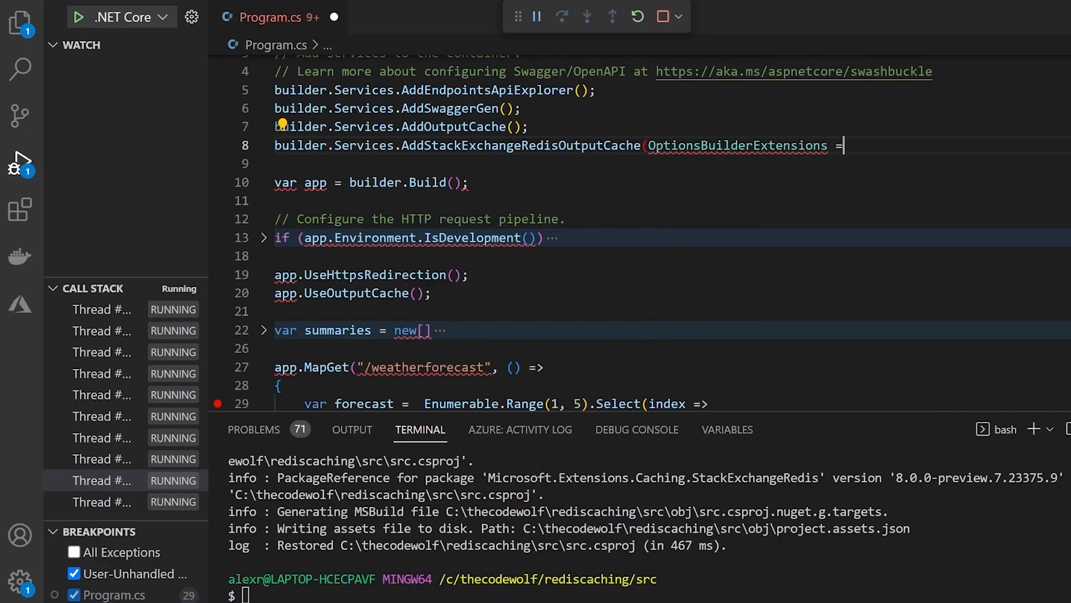
type("optio")
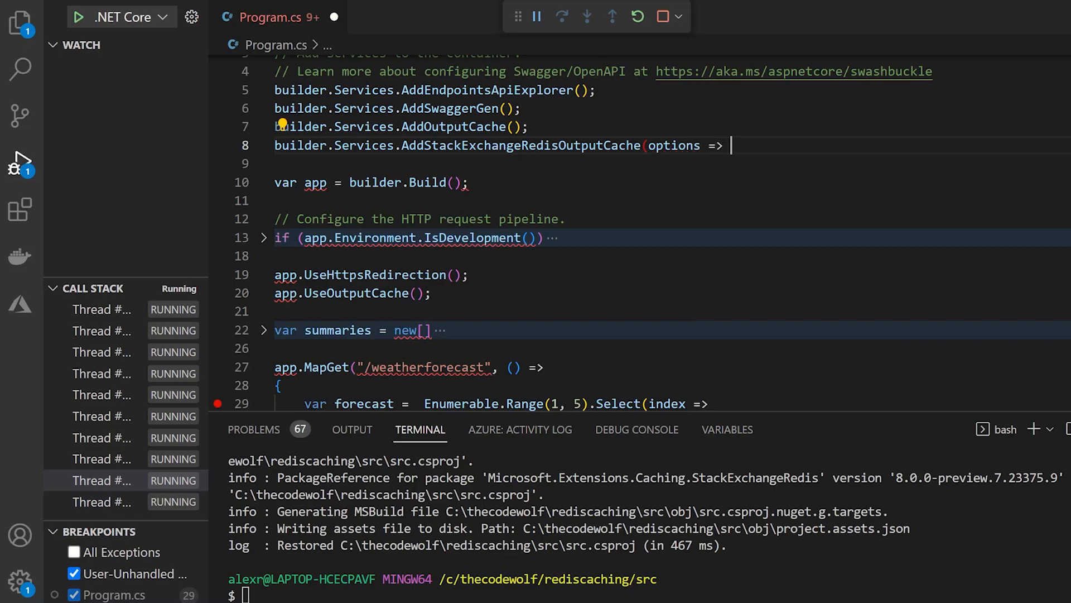
type("{")
type("});")
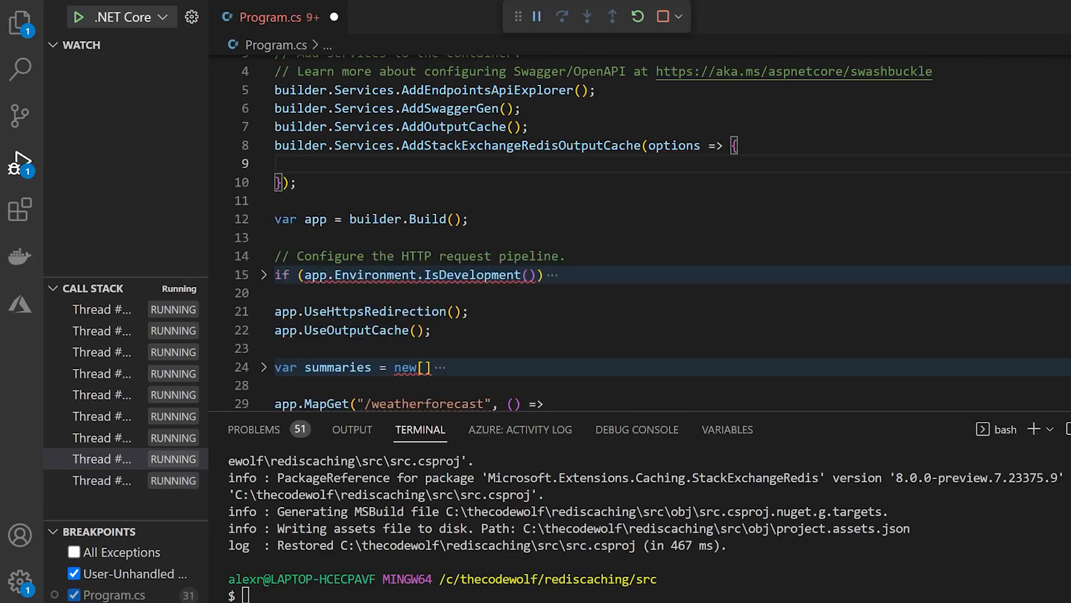
- Set options.Configuration to "" and options.InstanceName to "redistesting"
type("options.Confi")
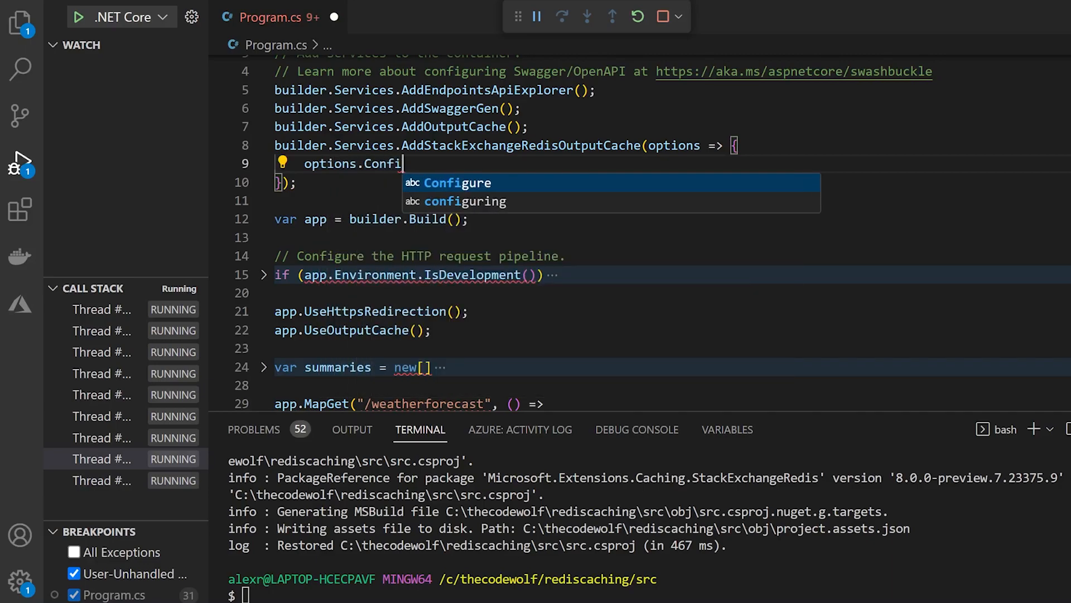
type("guration = \"\"")
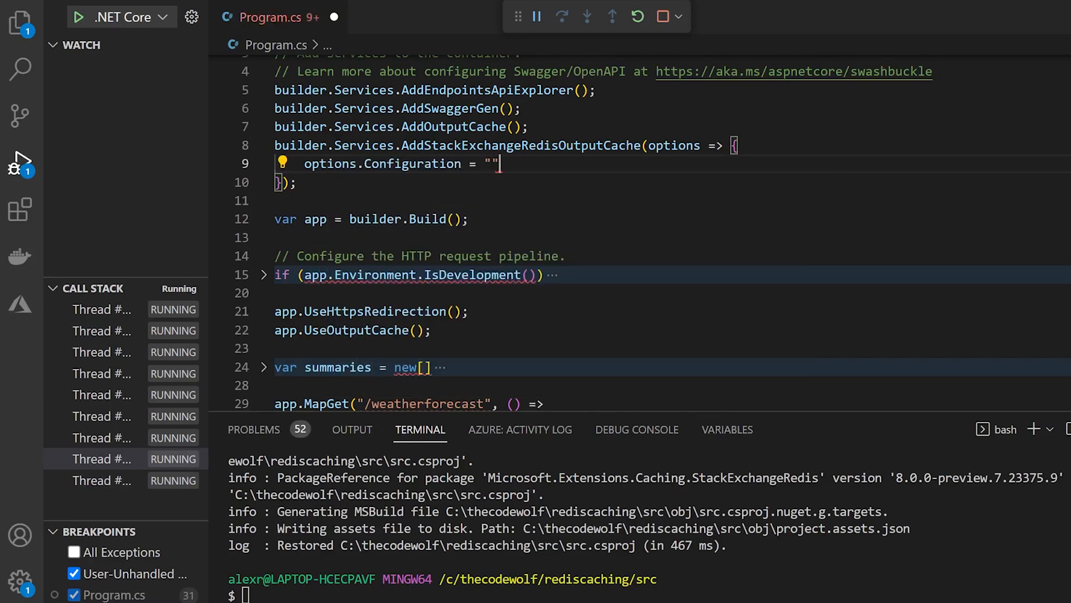
type(";")
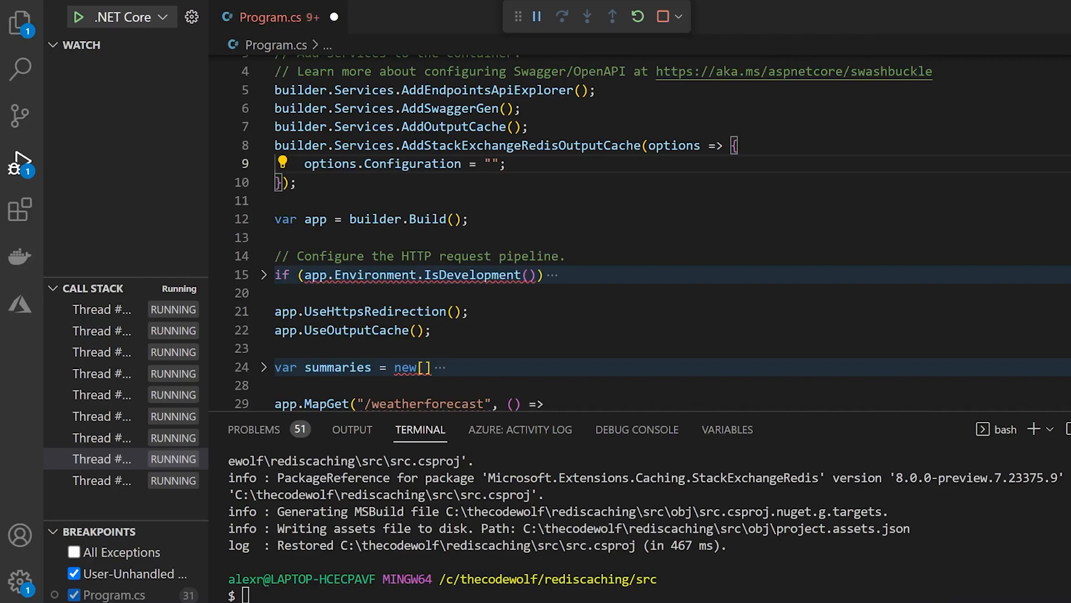
type("options.InstanceName =")
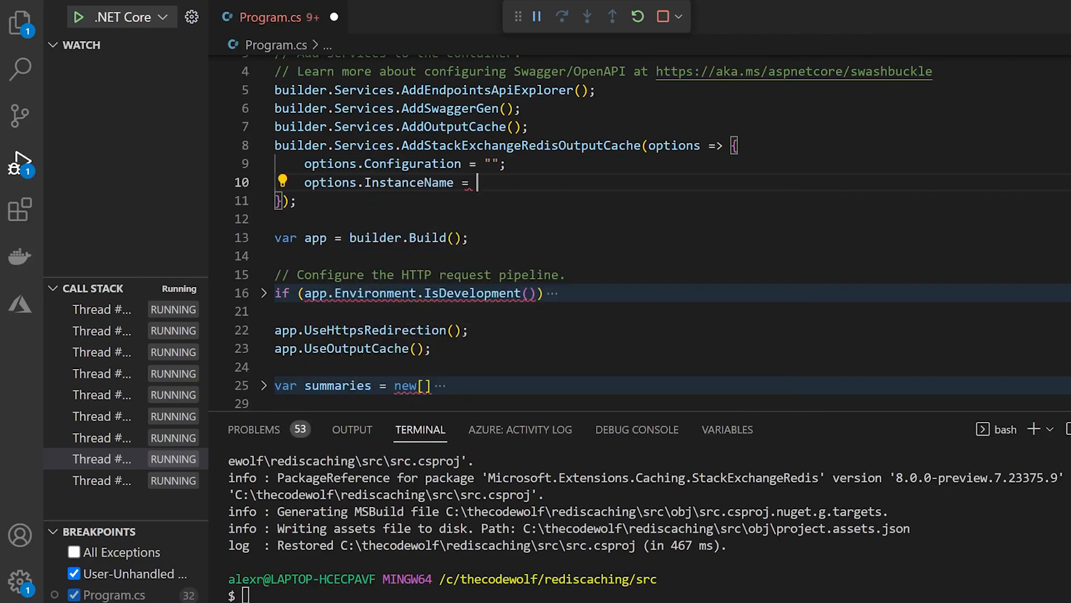
type("\"\";")
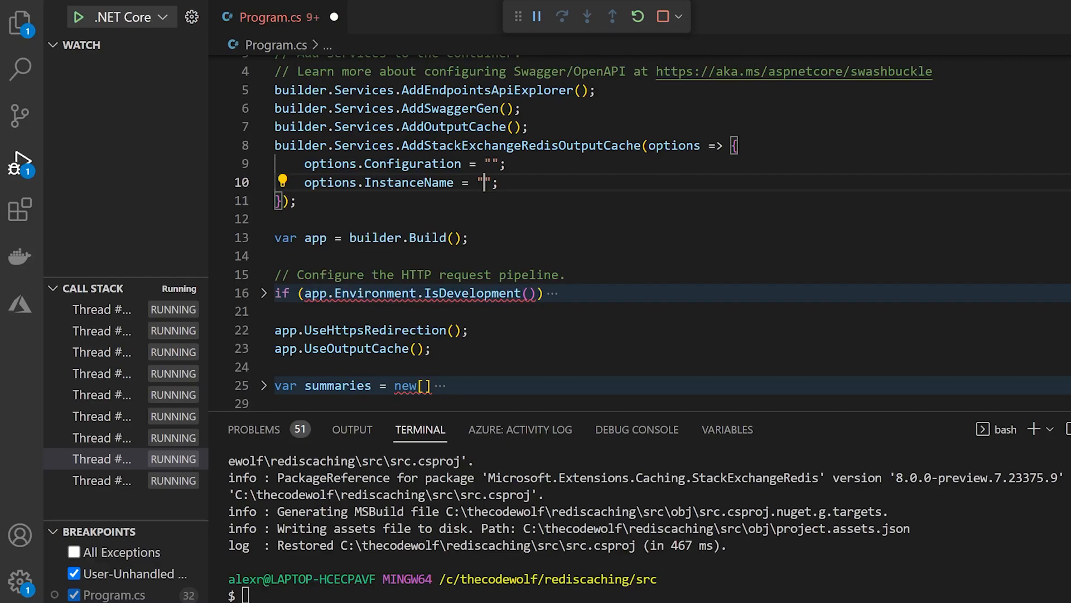
type("redistes")
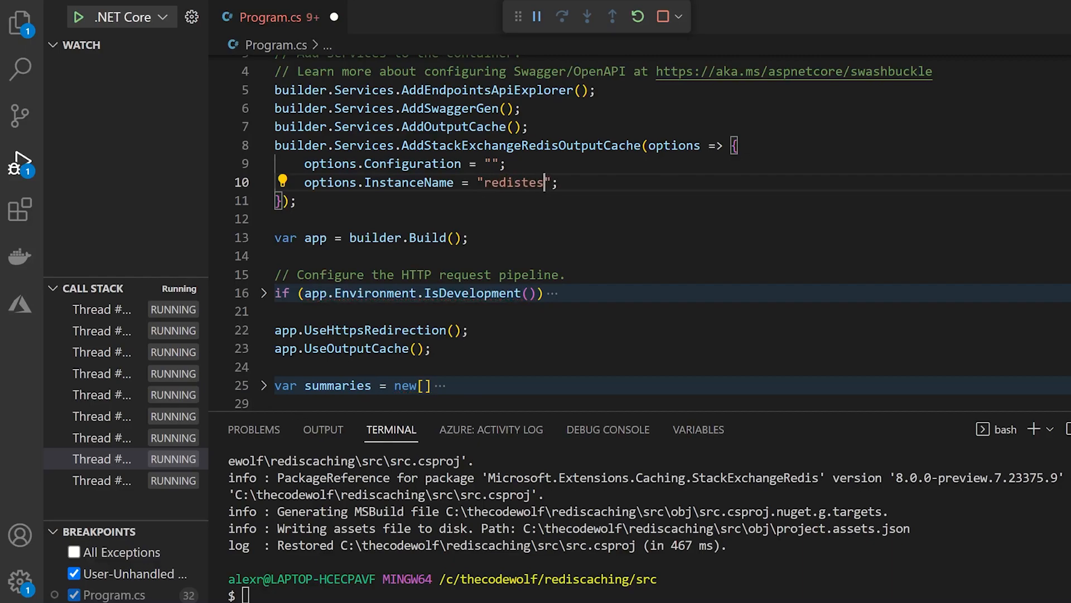
type("ting")
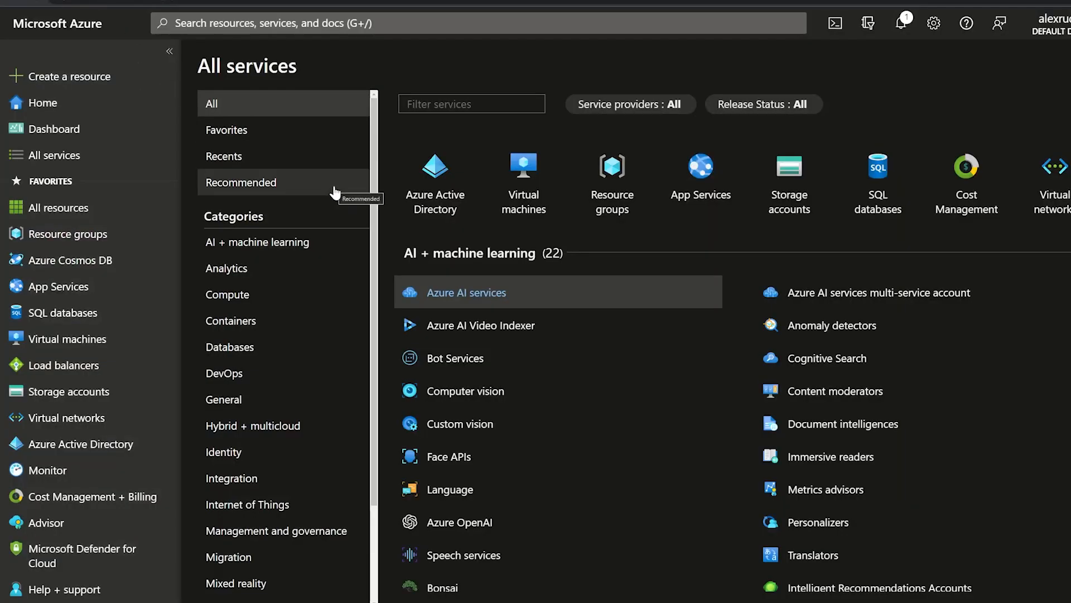
mouse_move(366, 218)
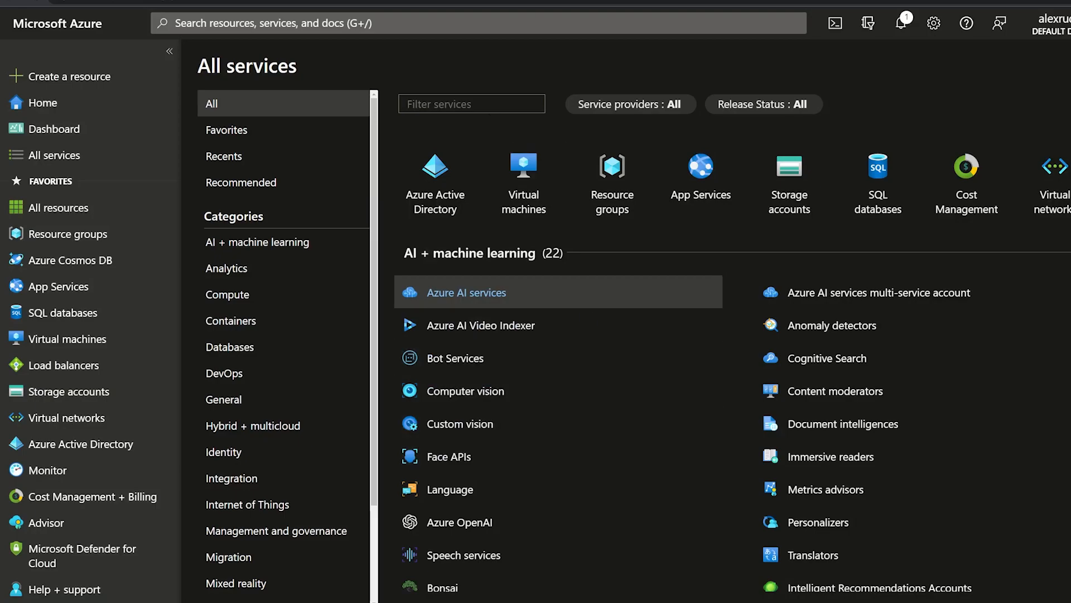
- Find Azure Cache for Redis in the portal and start a new cache with a resource group
type("Azure")
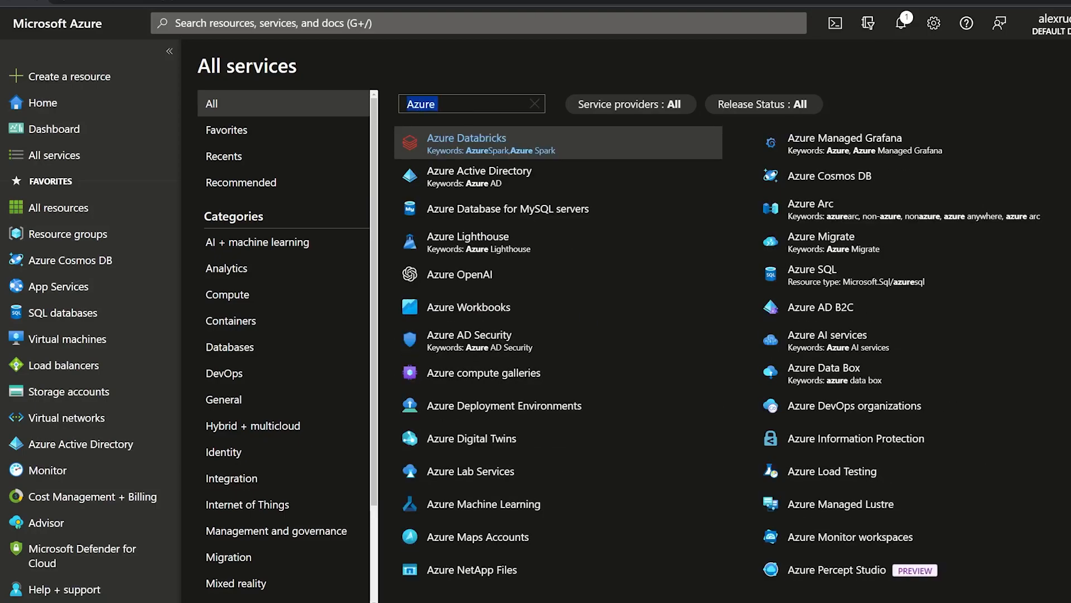
type("redis")
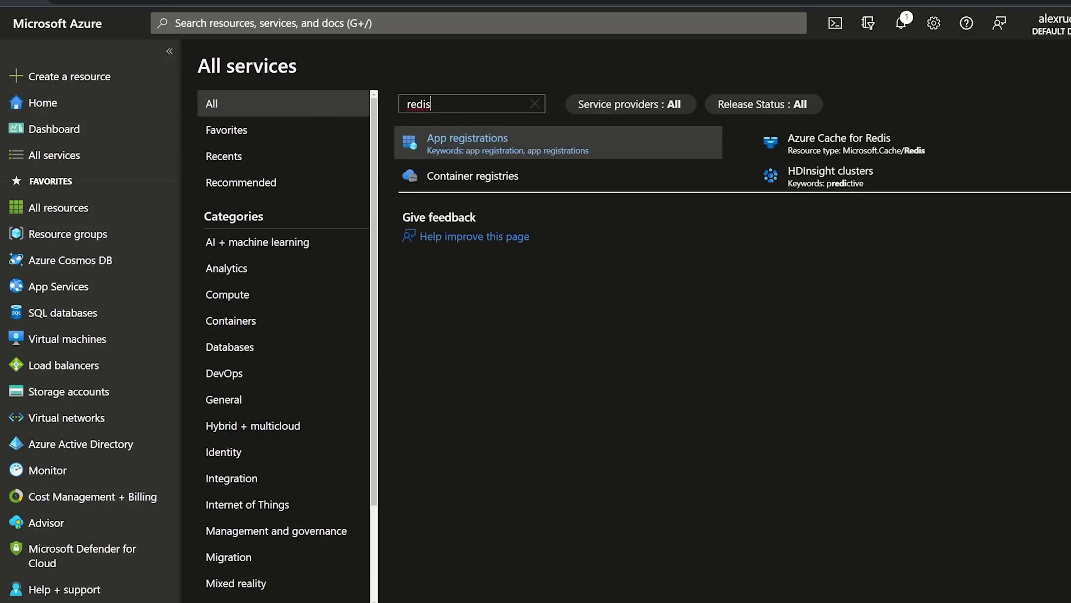
mouse_move(838, 143)
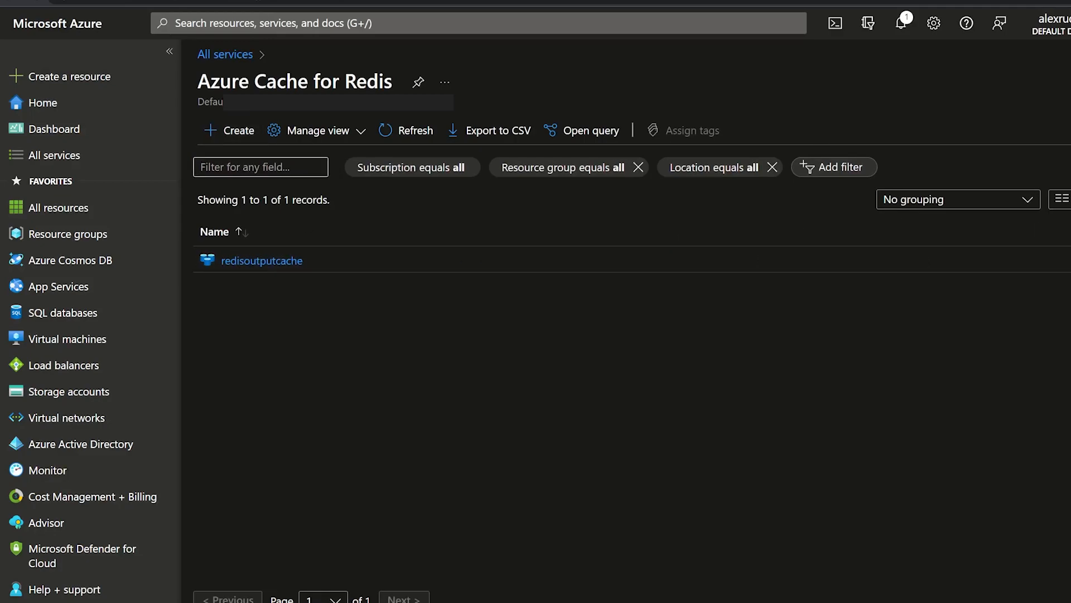
left_click(261, 261)
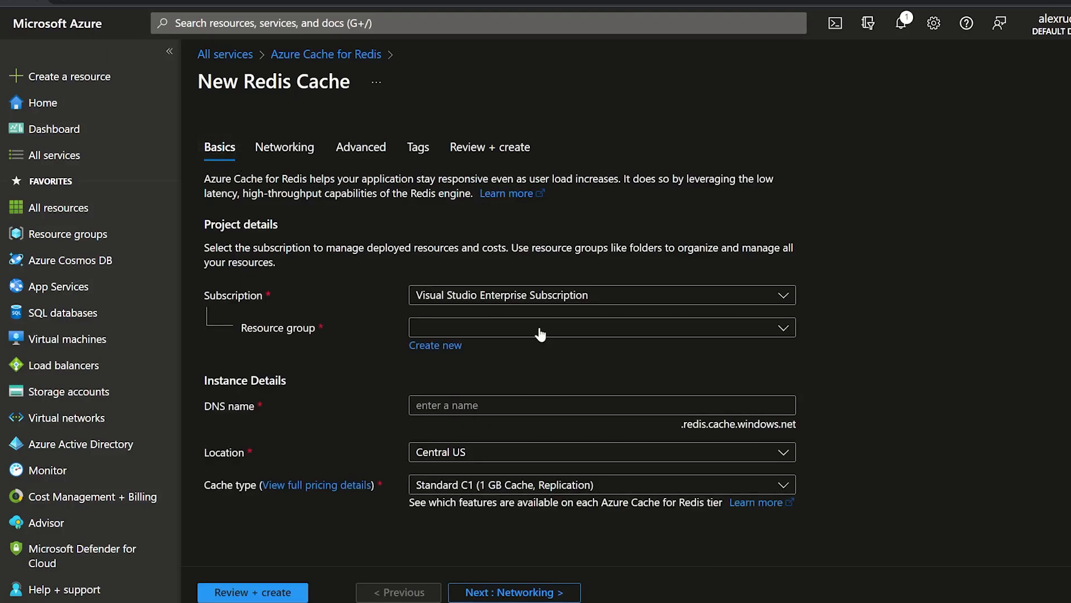
mouse_move(436, 345)
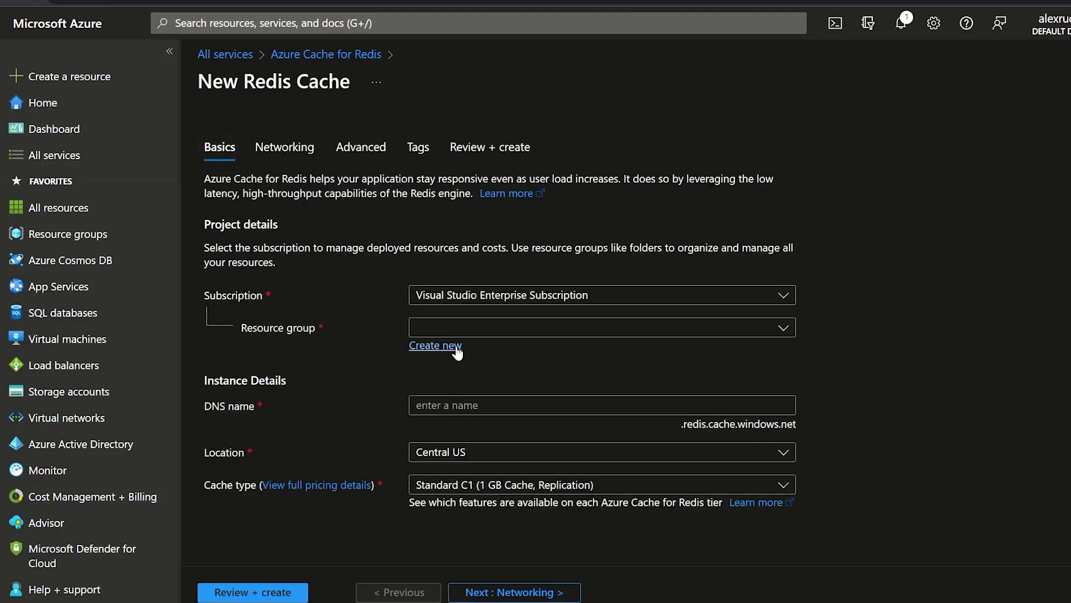
left_click(435, 345)
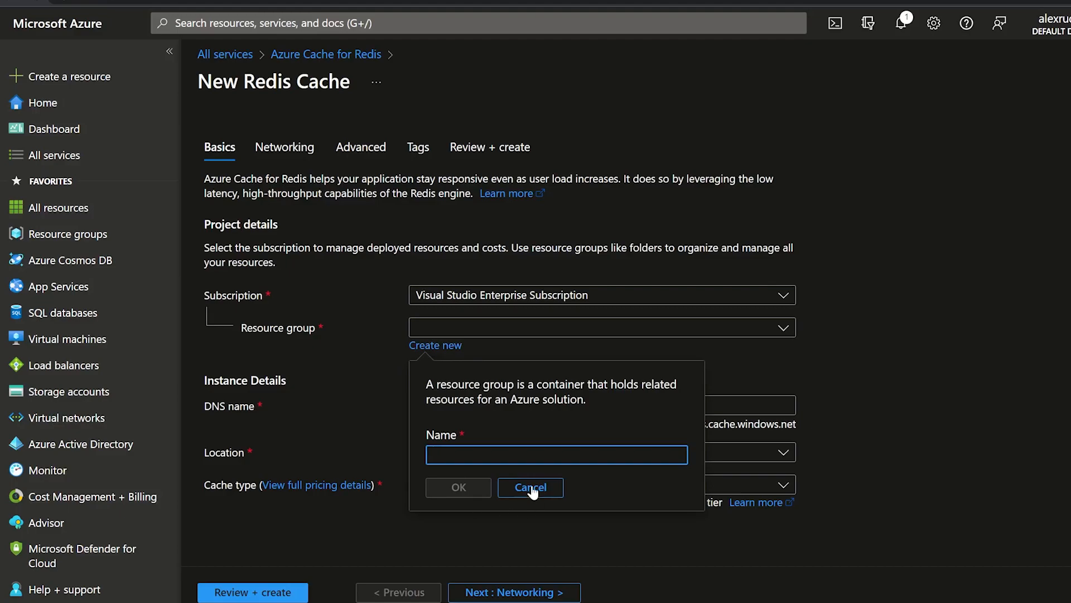
left_click(531, 487)
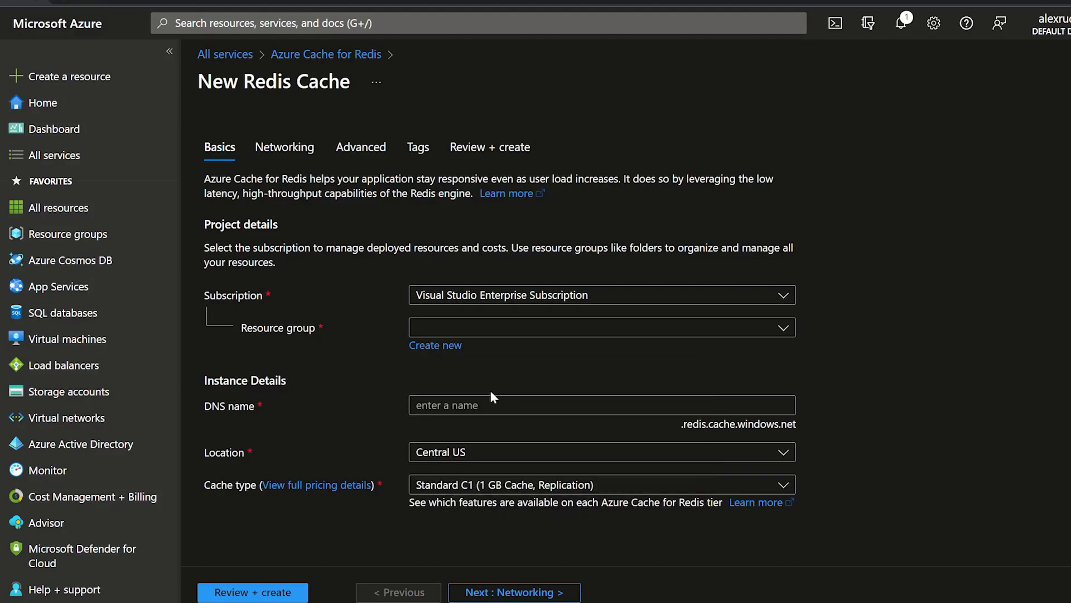
double_click(694, 423)
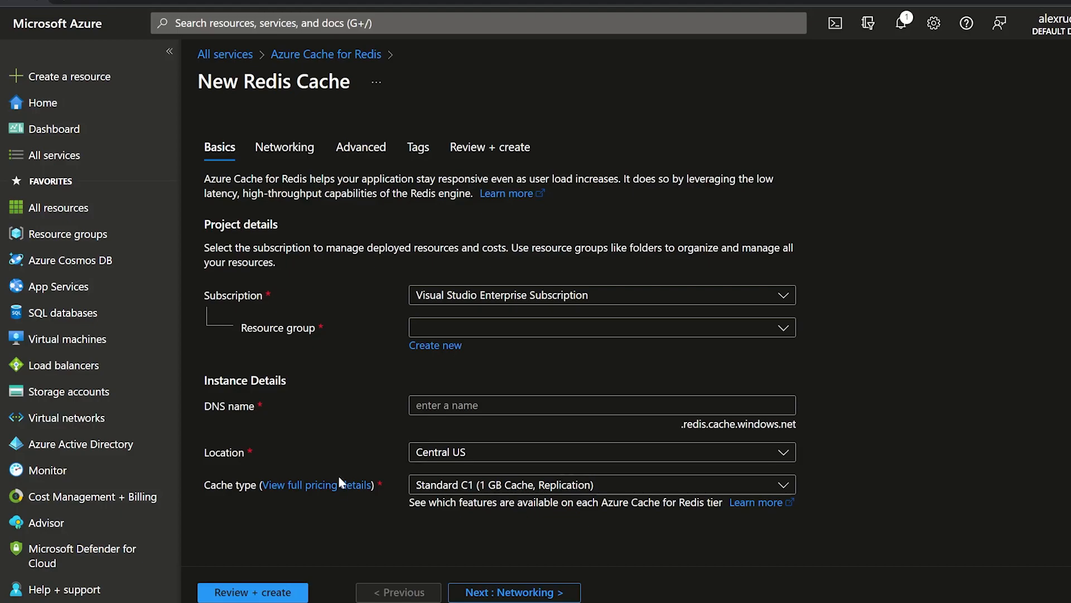
mouse_move(342, 506)
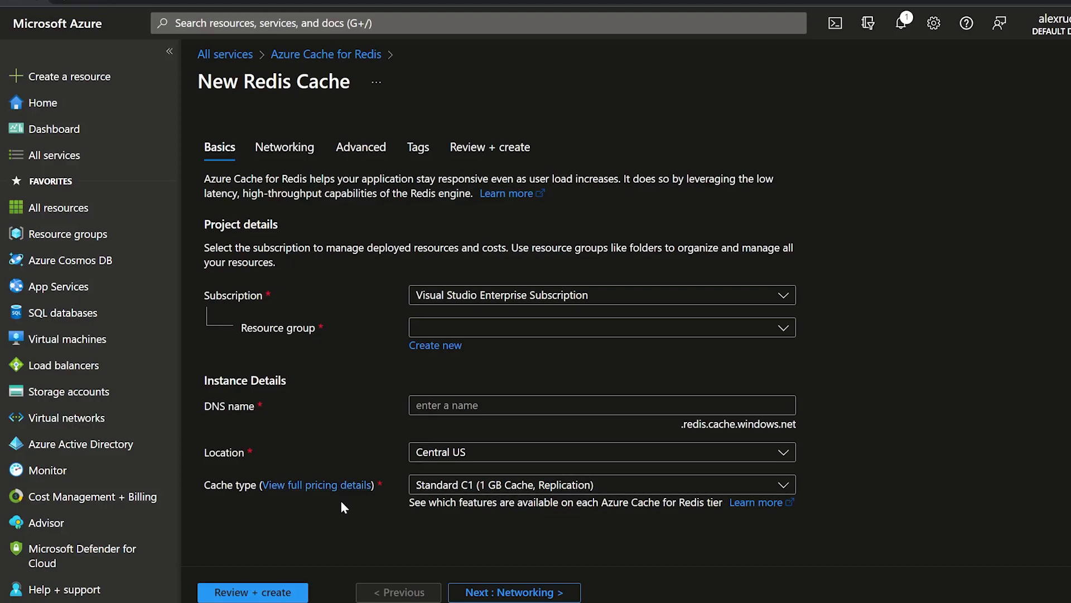
- Set the new cache's tier to Basic C0 (250 MB)
left_click(599, 484)
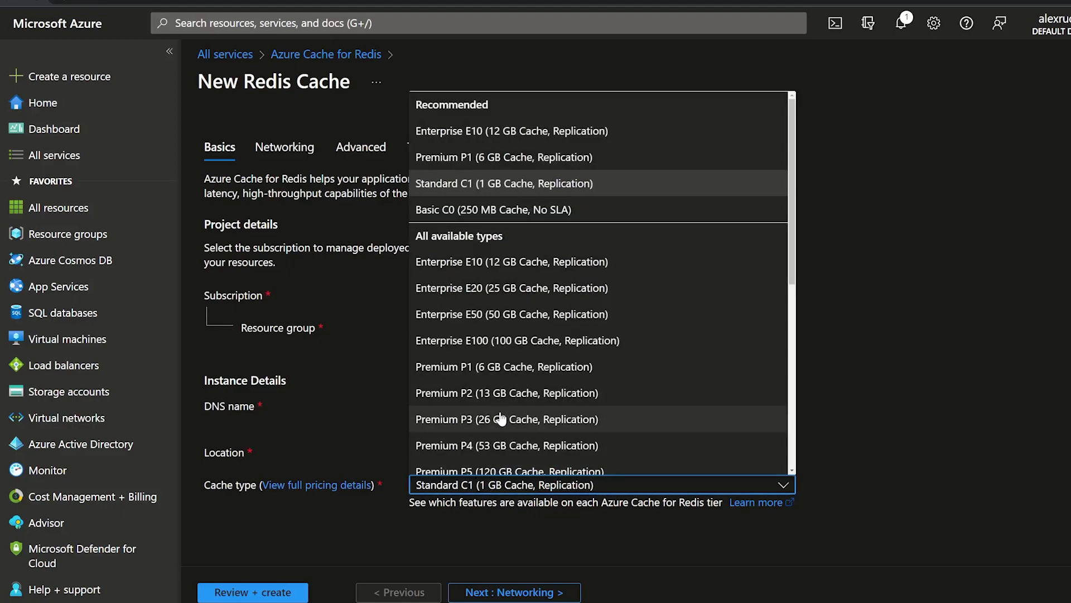
mouse_move(520, 209)
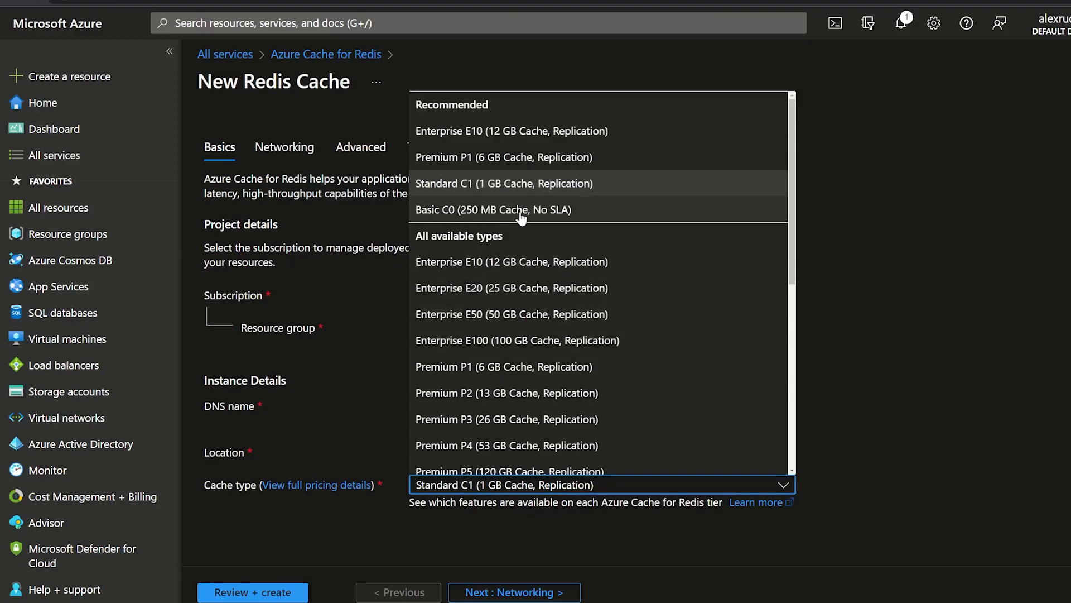
mouse_move(481, 217)
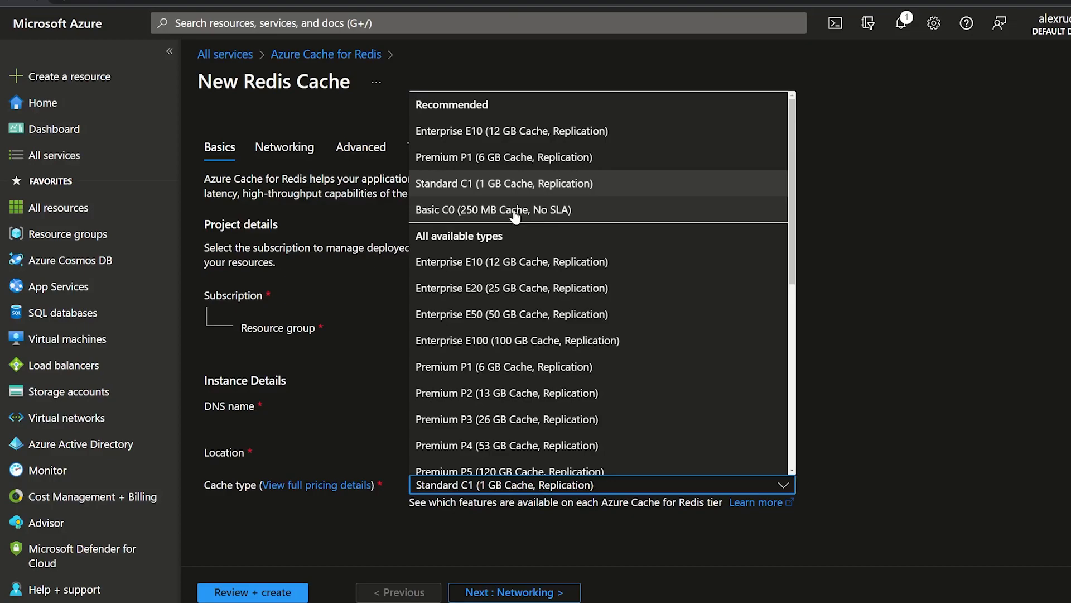
mouse_move(482, 222)
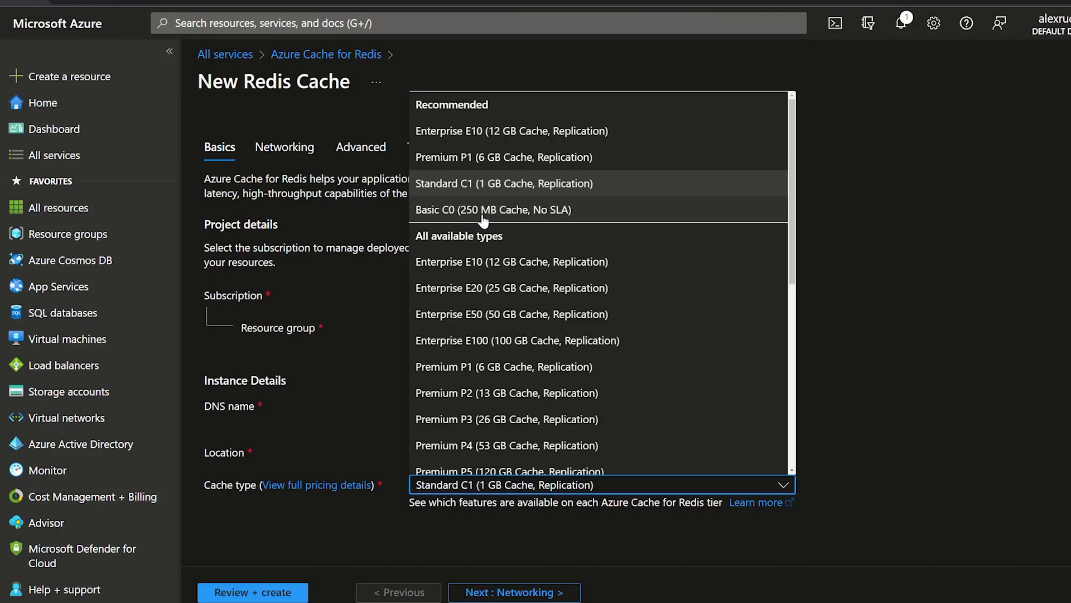
mouse_move(511, 216)
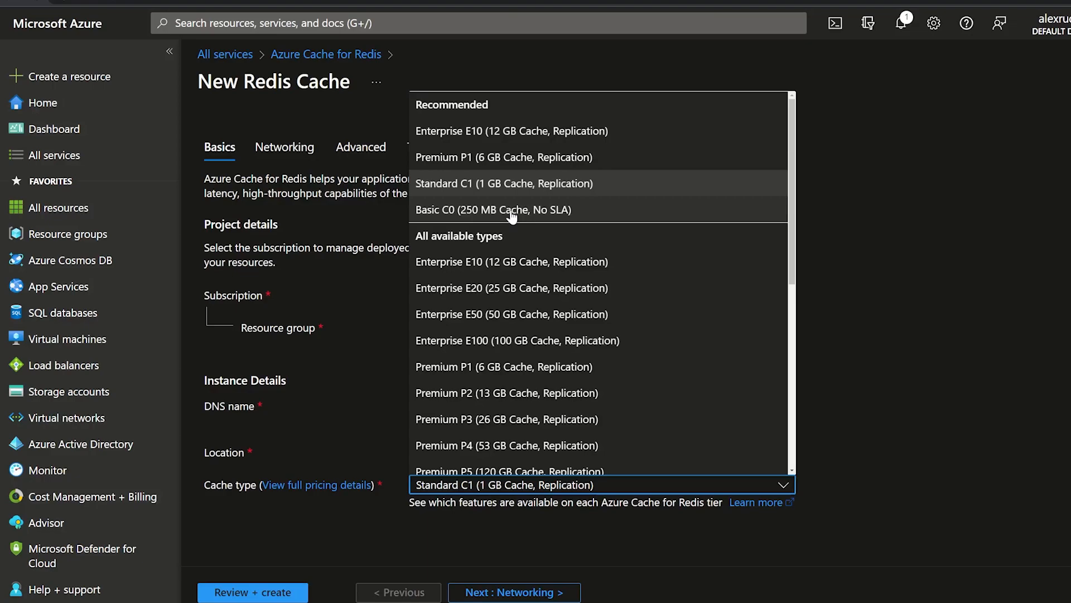
left_click(493, 210)
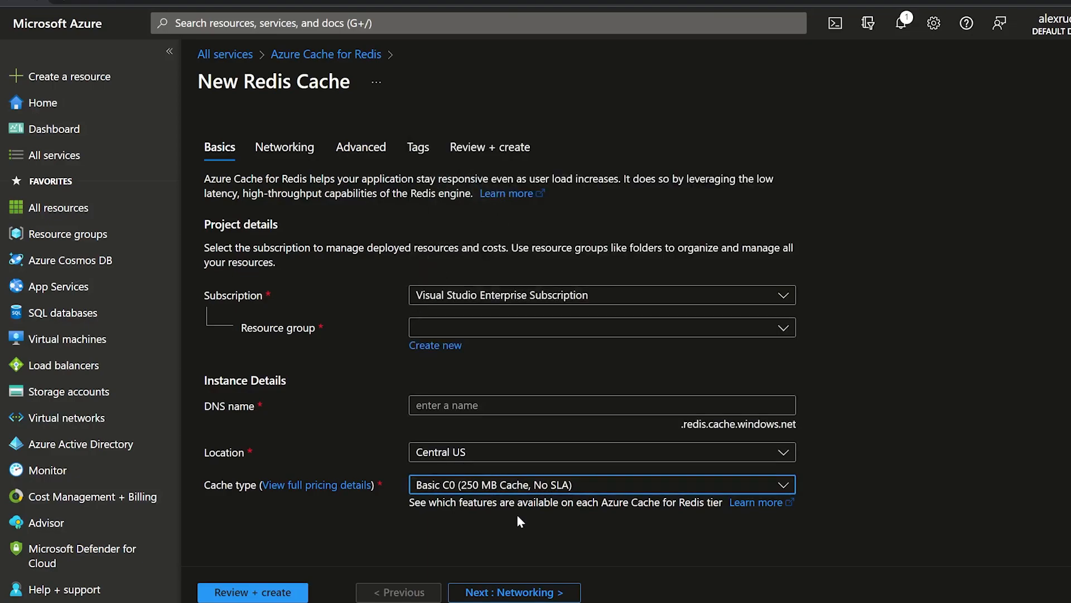
left_click(601, 484)
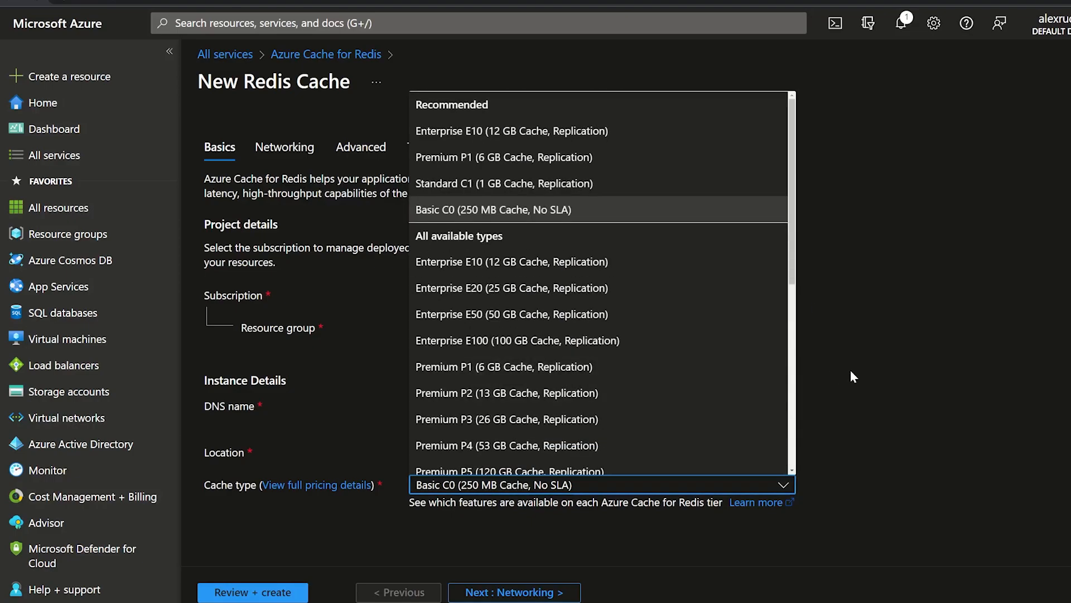
left_click(492, 209)
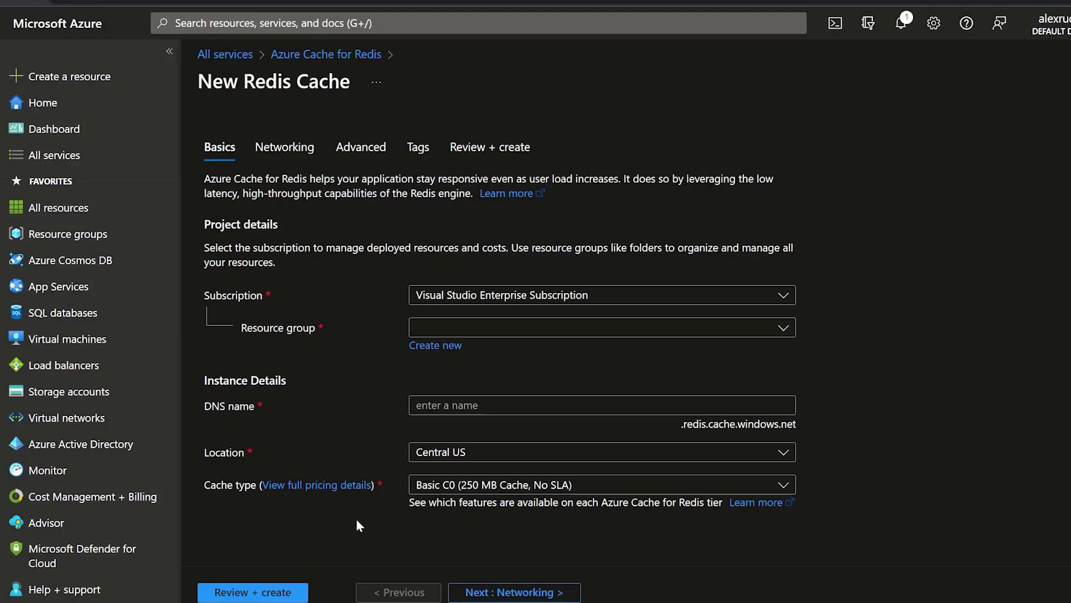
mouse_move(490, 147)
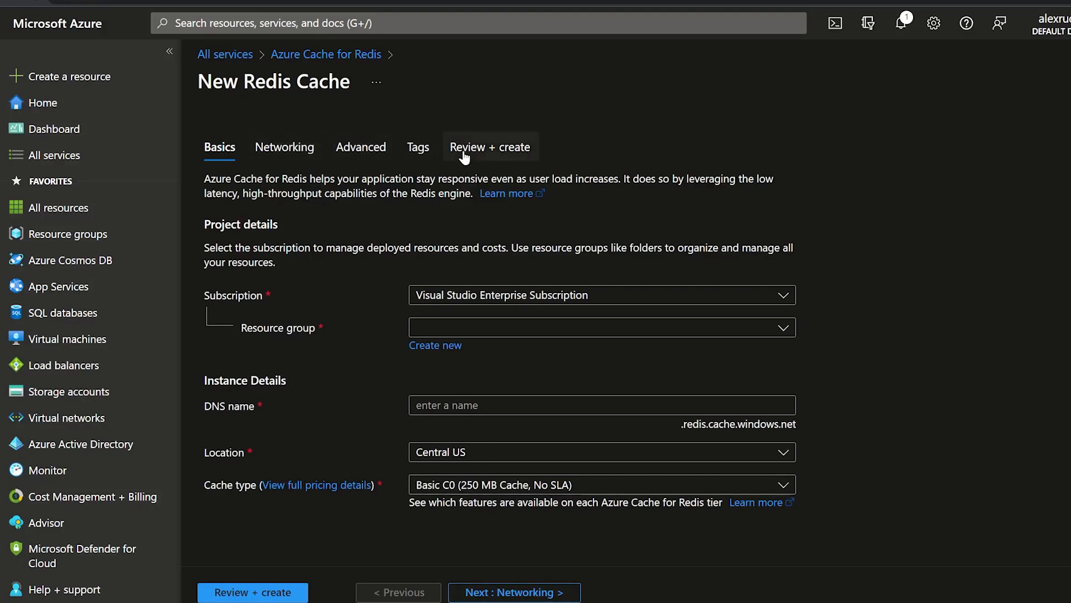
mouse_move(528, 565)
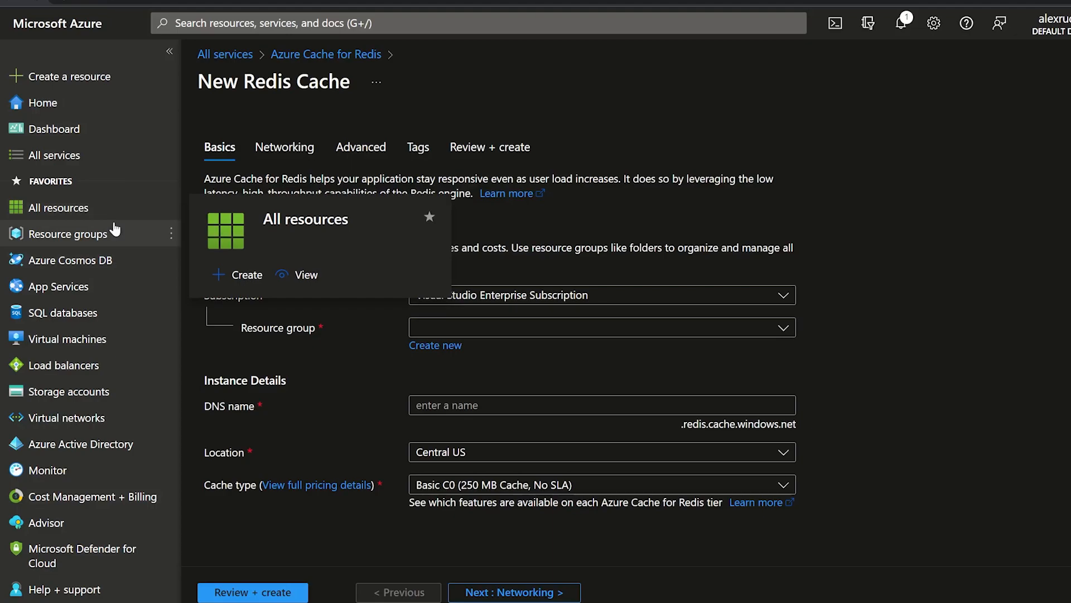
mouse_move(78, 233)
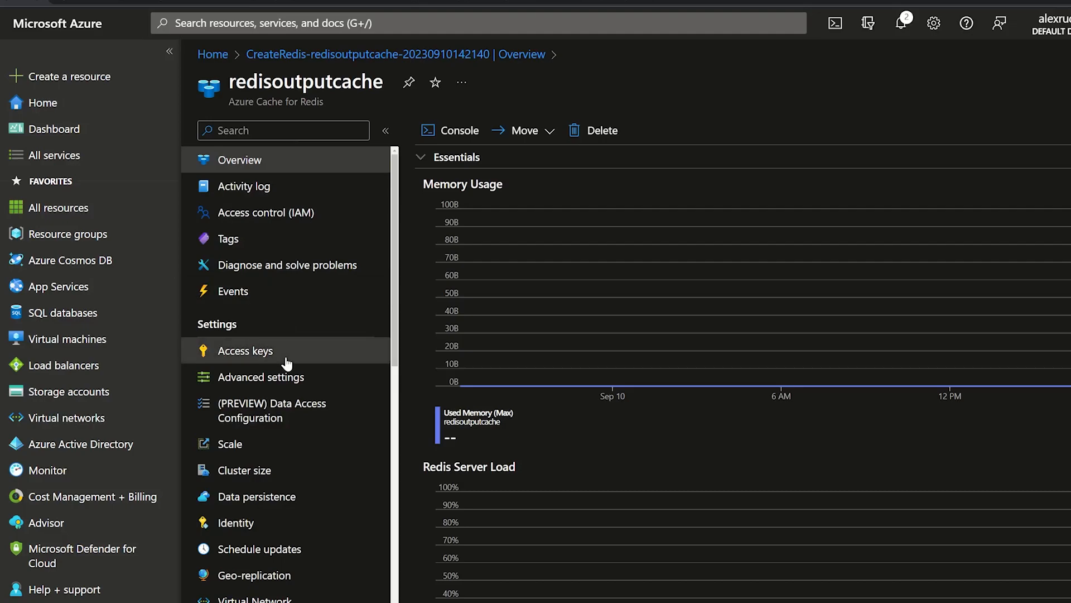
- Open Access keys on redisoutputcache to view its keys and connection strings
left_click(244, 350)
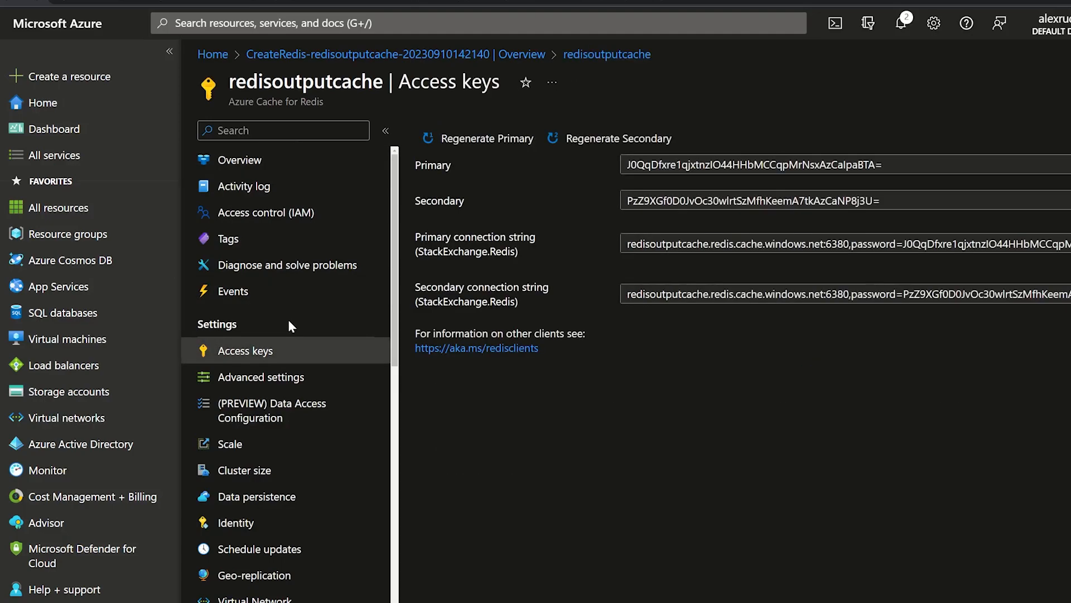
mouse_move(505, 232)
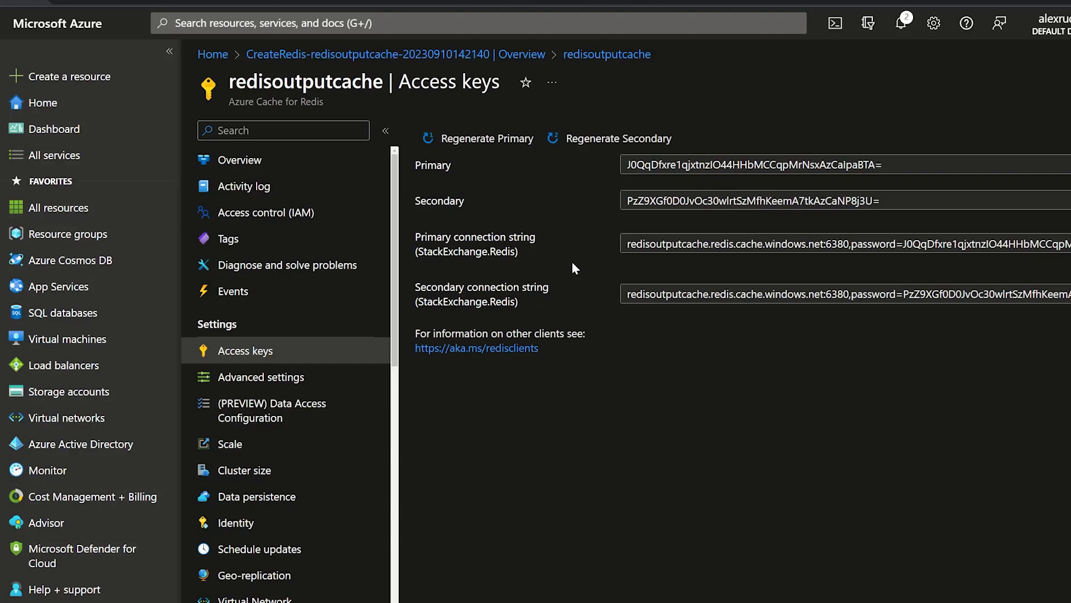
mouse_move(1005, 270)
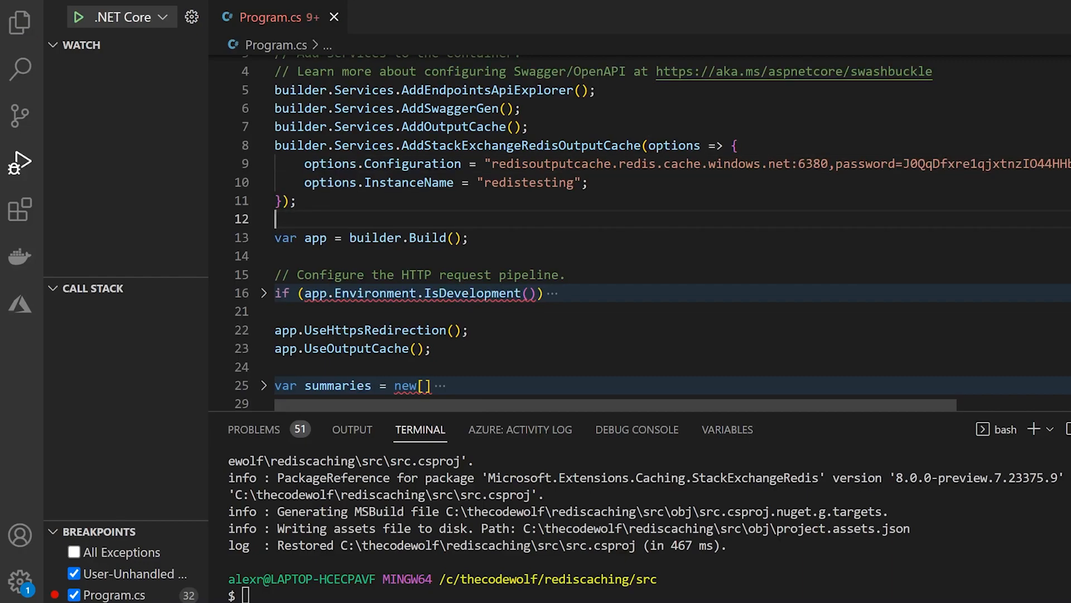
mouse_move(116, 17)
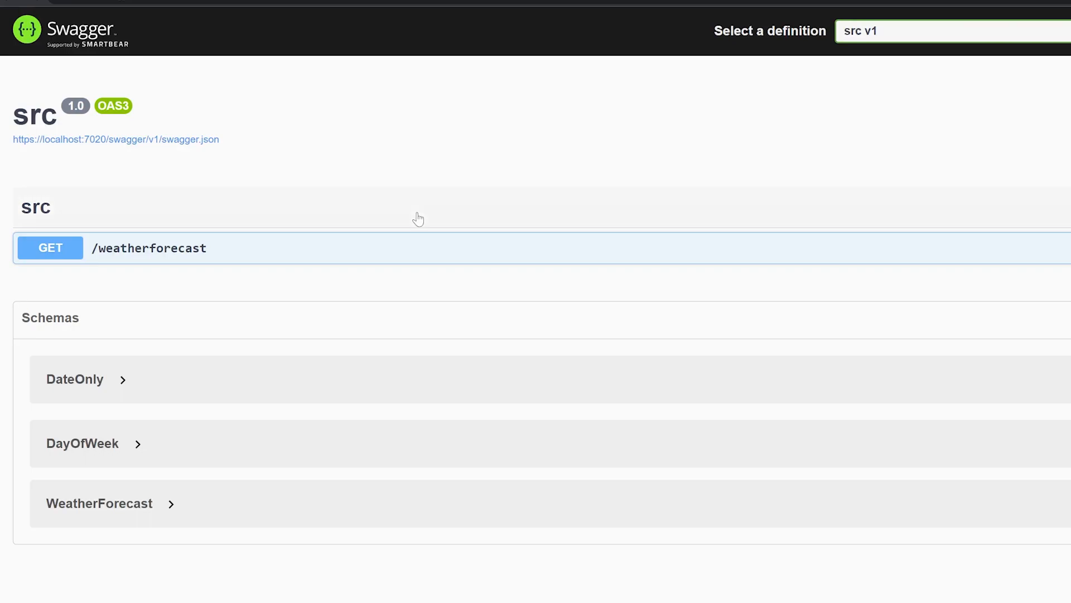
- Send a GET /weatherforecast request, resume past the breakpoint, and view the 200 response
left_click(148, 247)
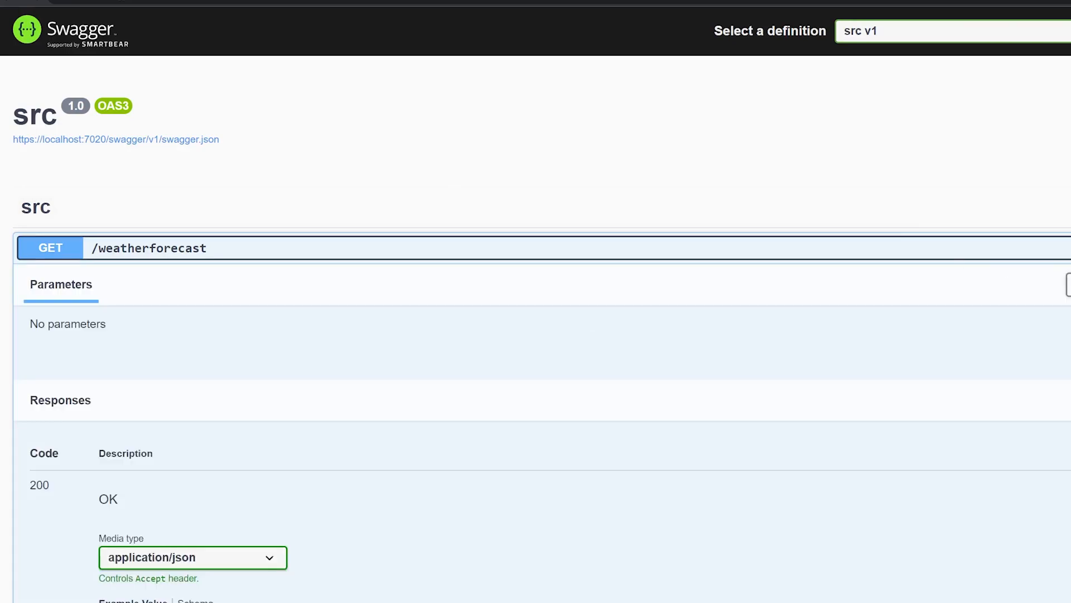
left_click(592, 377)
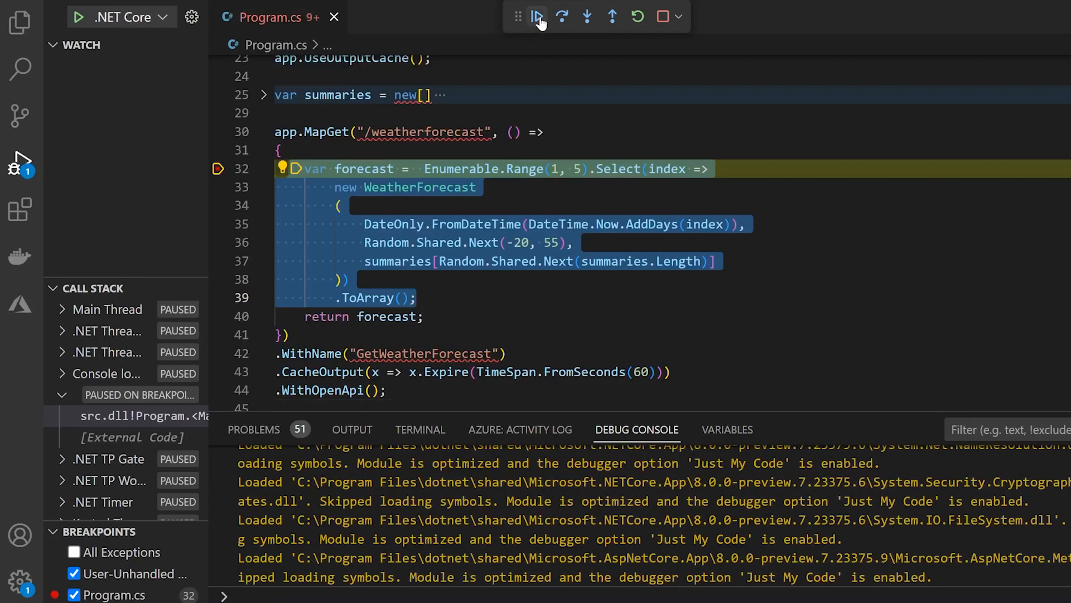
left_click(537, 15)
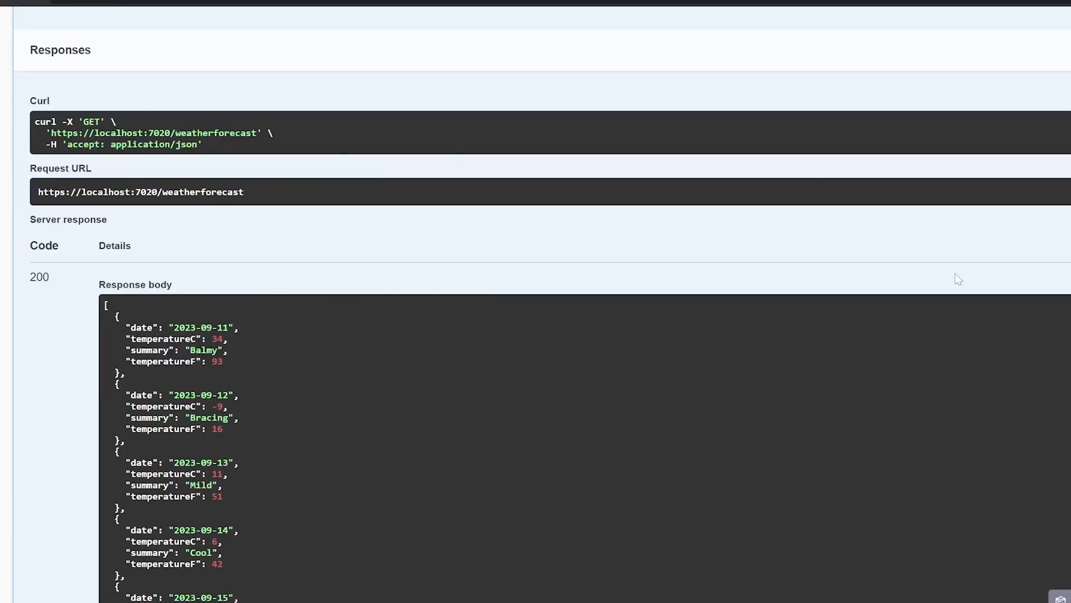
scroll("down", 3)
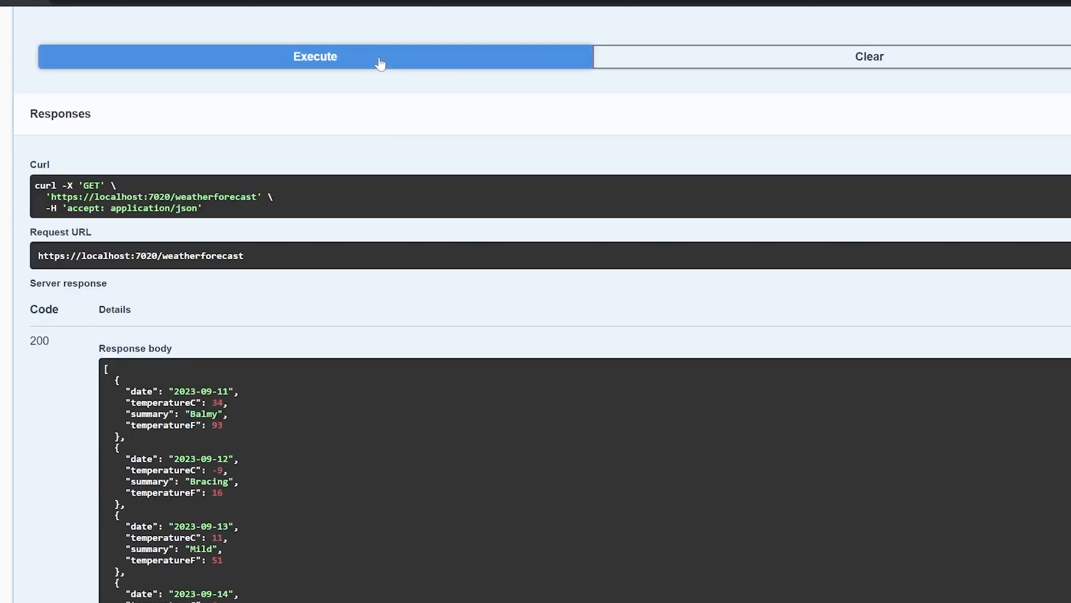
mouse_move(373, 71)
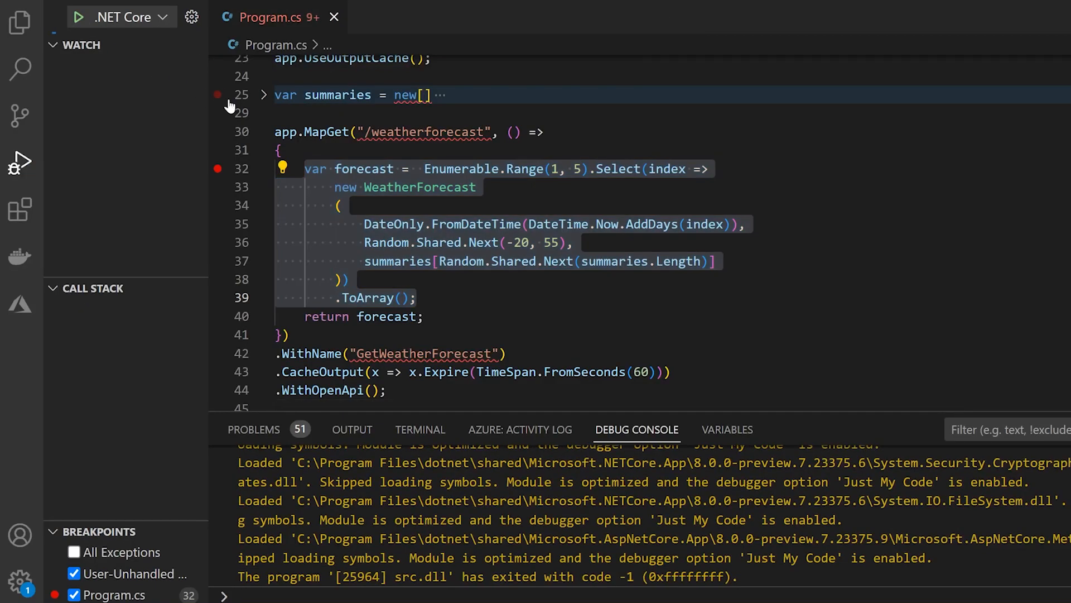
- Restart the debug session and send another GET /weatherforecast request from Swagger
left_click(420, 429)
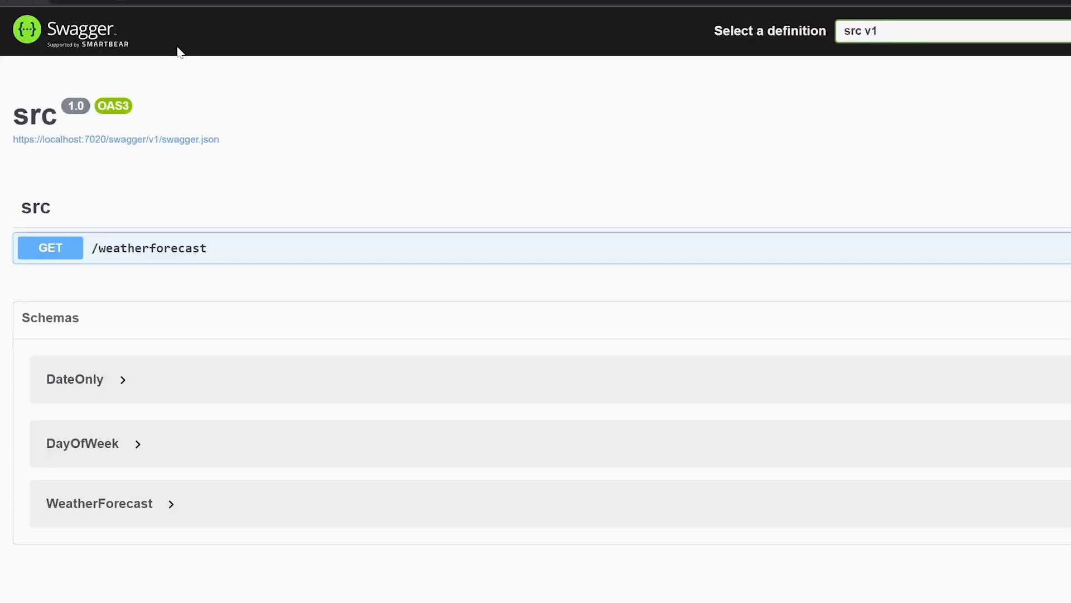
left_click(149, 248)
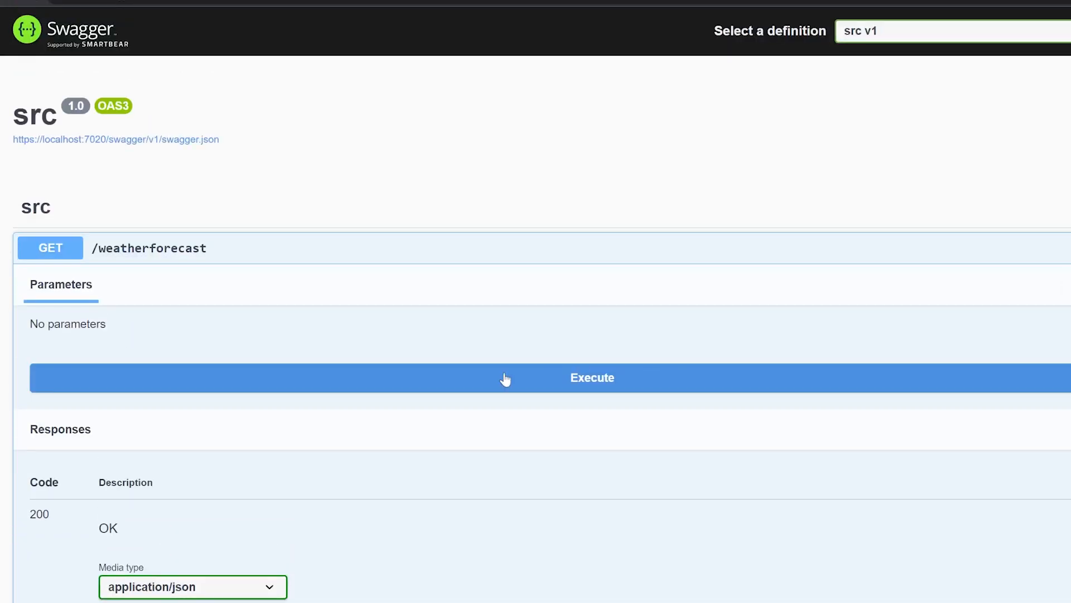
left_click(592, 377)
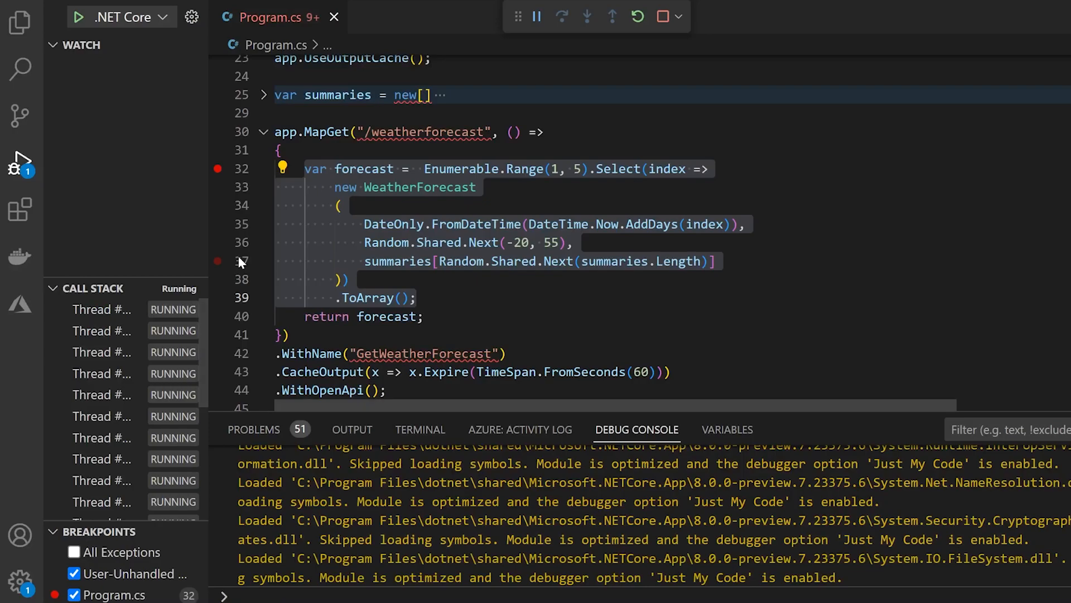
mouse_move(20, 305)
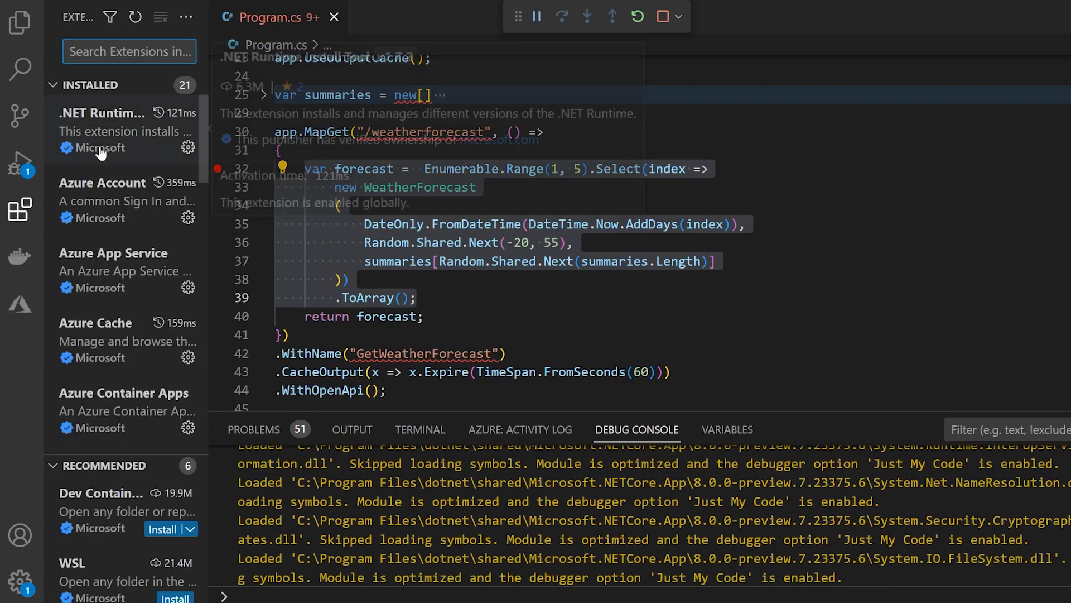
- Open the Azure Cache extension, then refresh redisoutputcache from the Azure panel
left_click(96, 322)
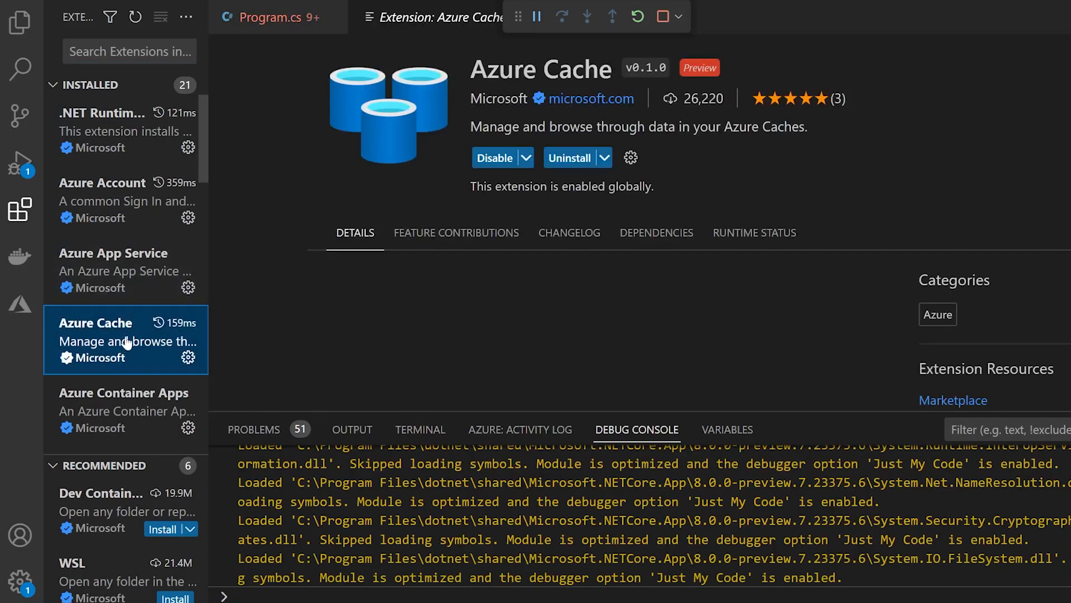
scroll("down", 3)
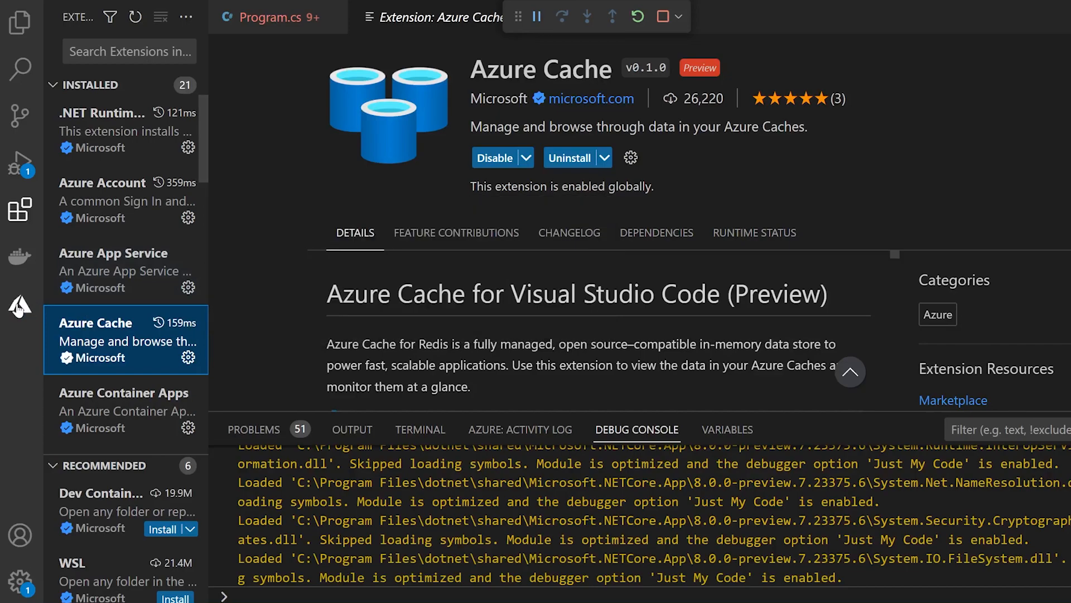
left_click(20, 305)
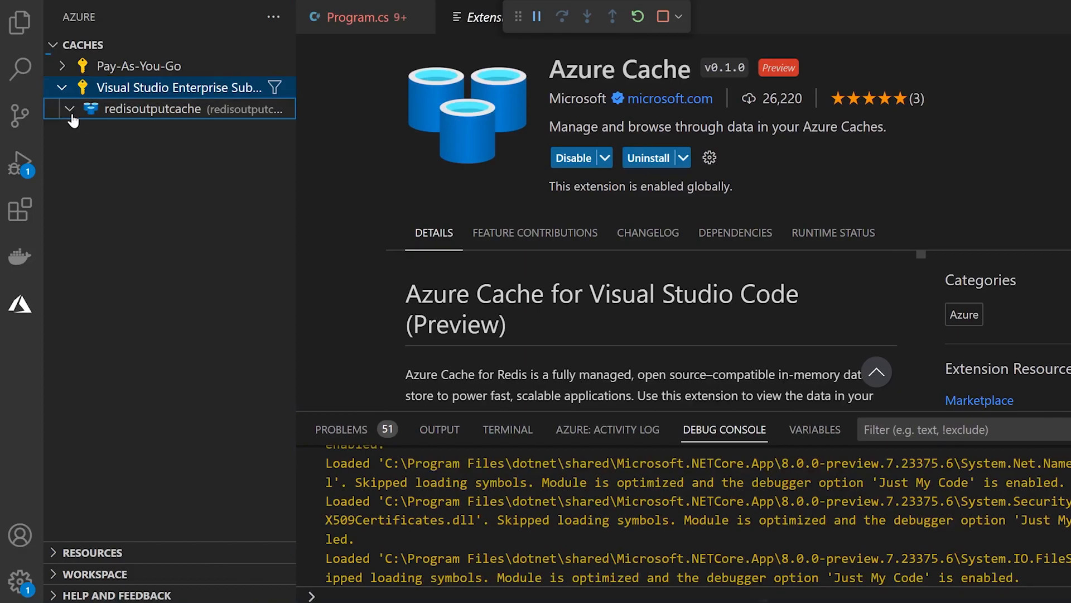
right_click(152, 110)
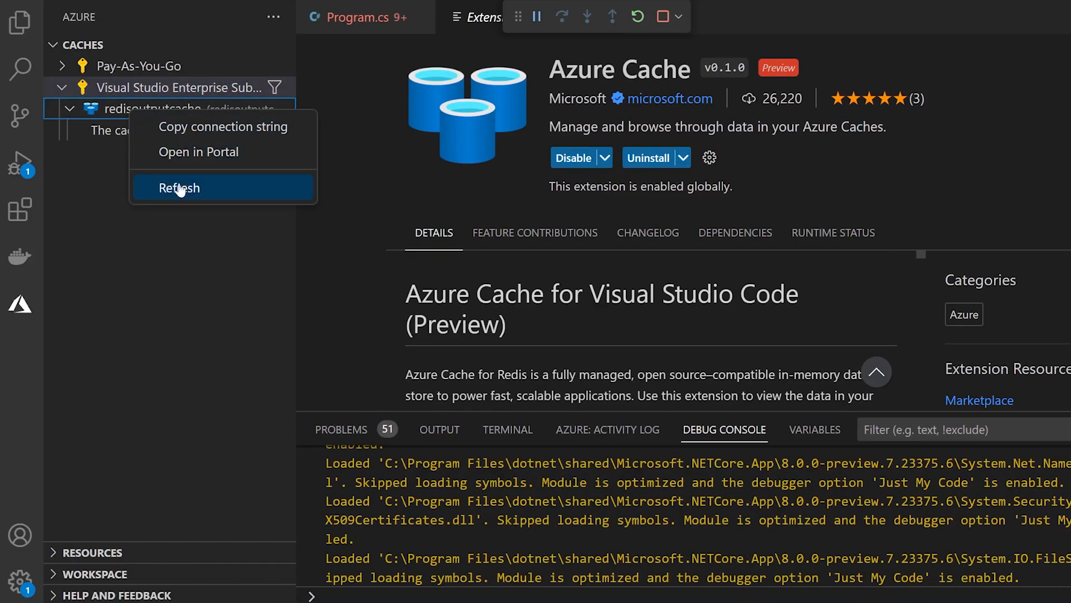
left_click(179, 188)
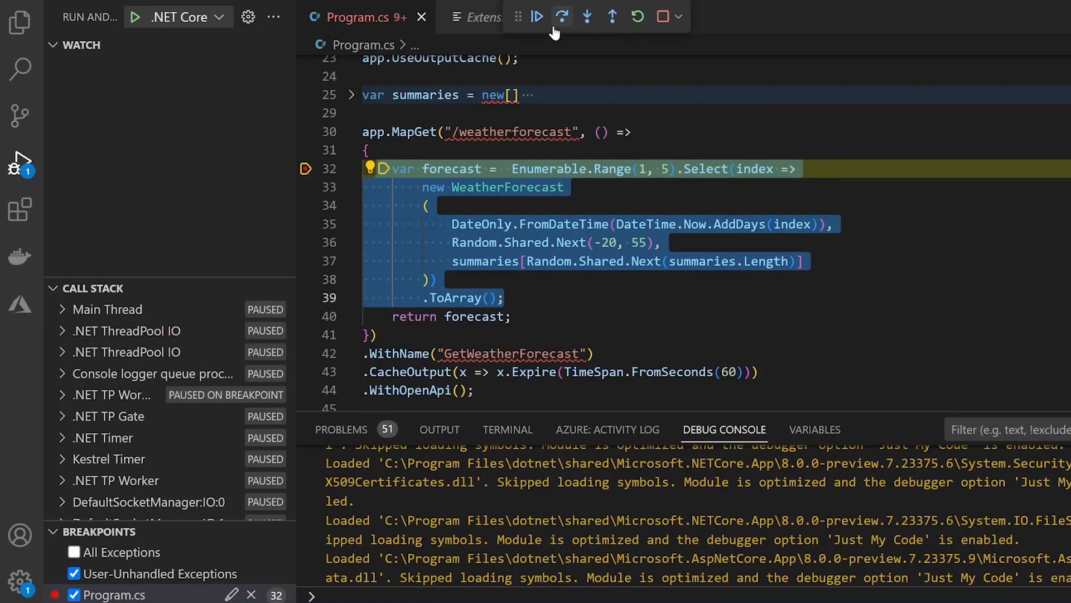
- Resume the request and open the redistesting weatherforecast key in redisoutputcache DB 0
left_click(536, 16)
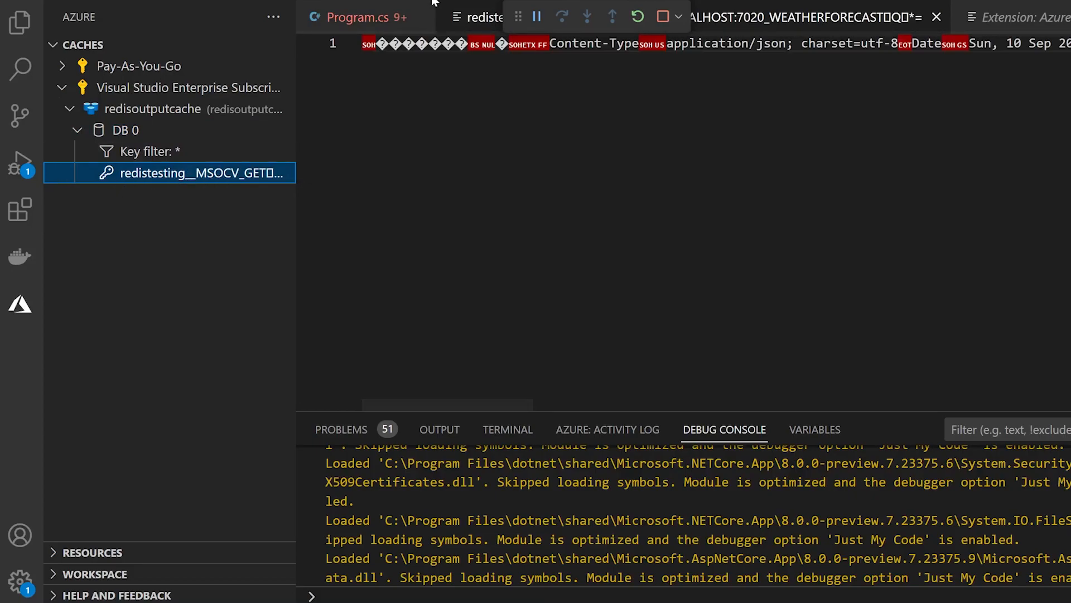
left_click(355, 16)
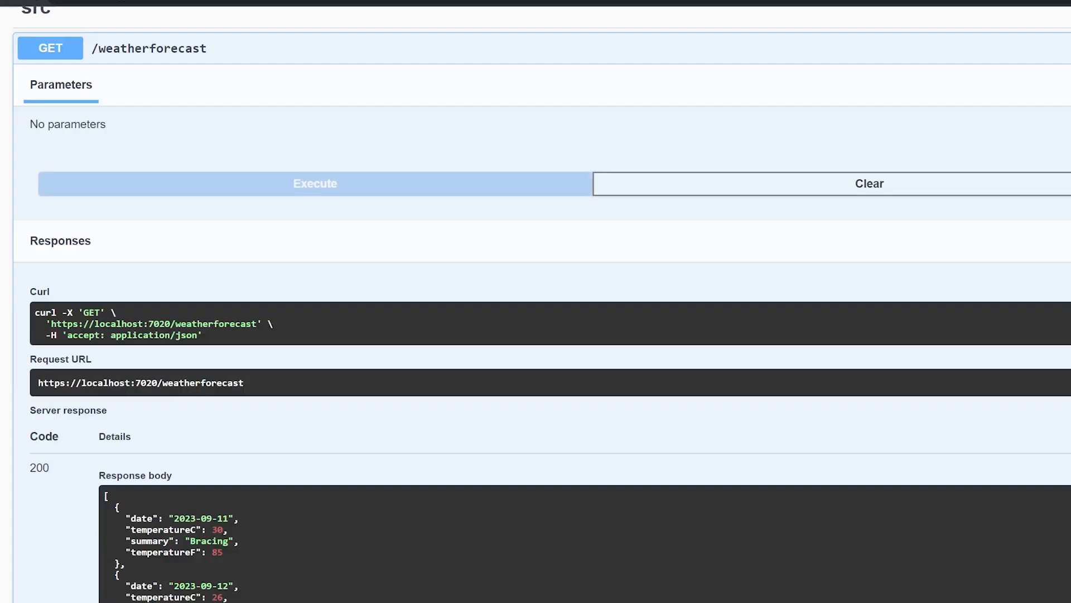
left_click(315, 184)
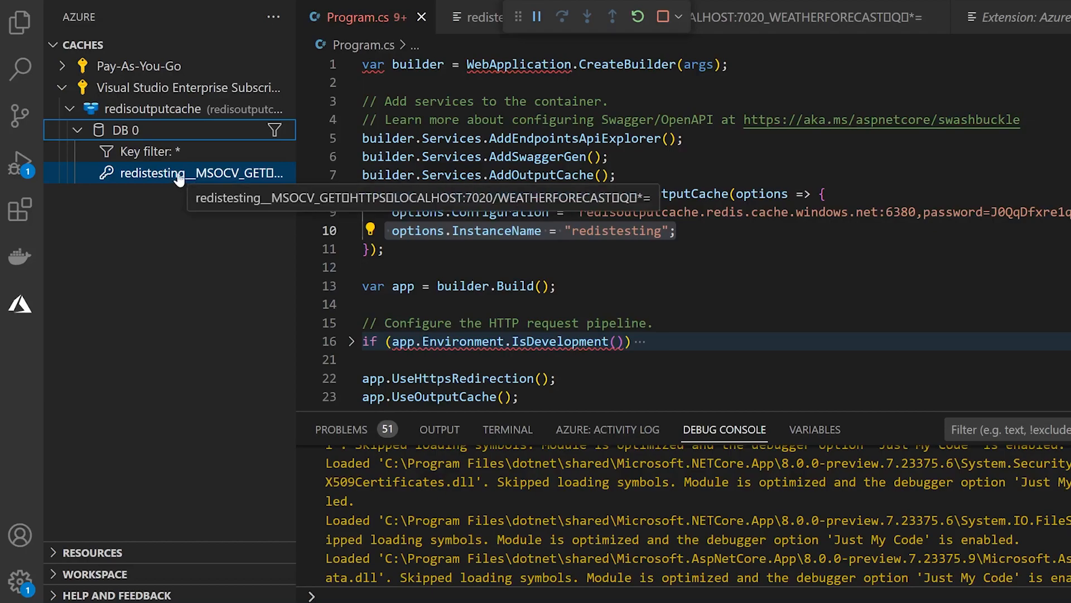
mouse_move(175, 337)
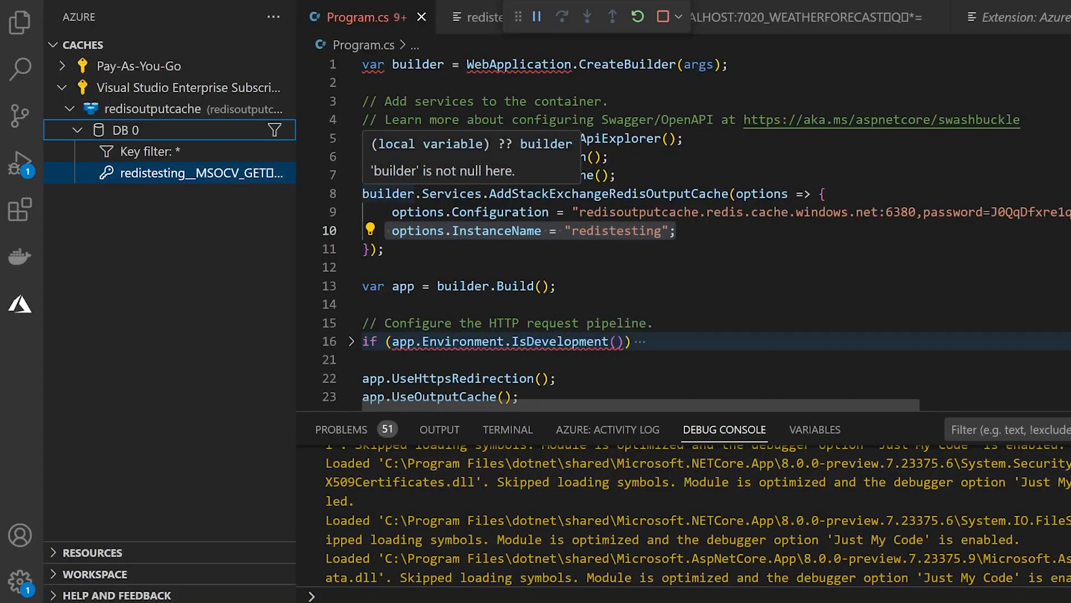
mouse_move(556, 153)
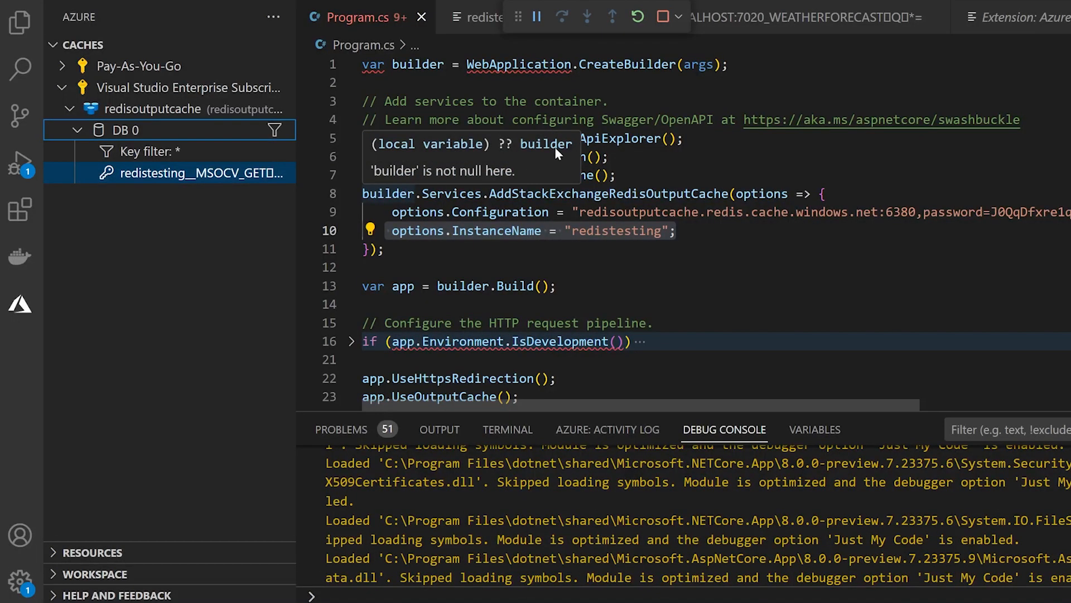